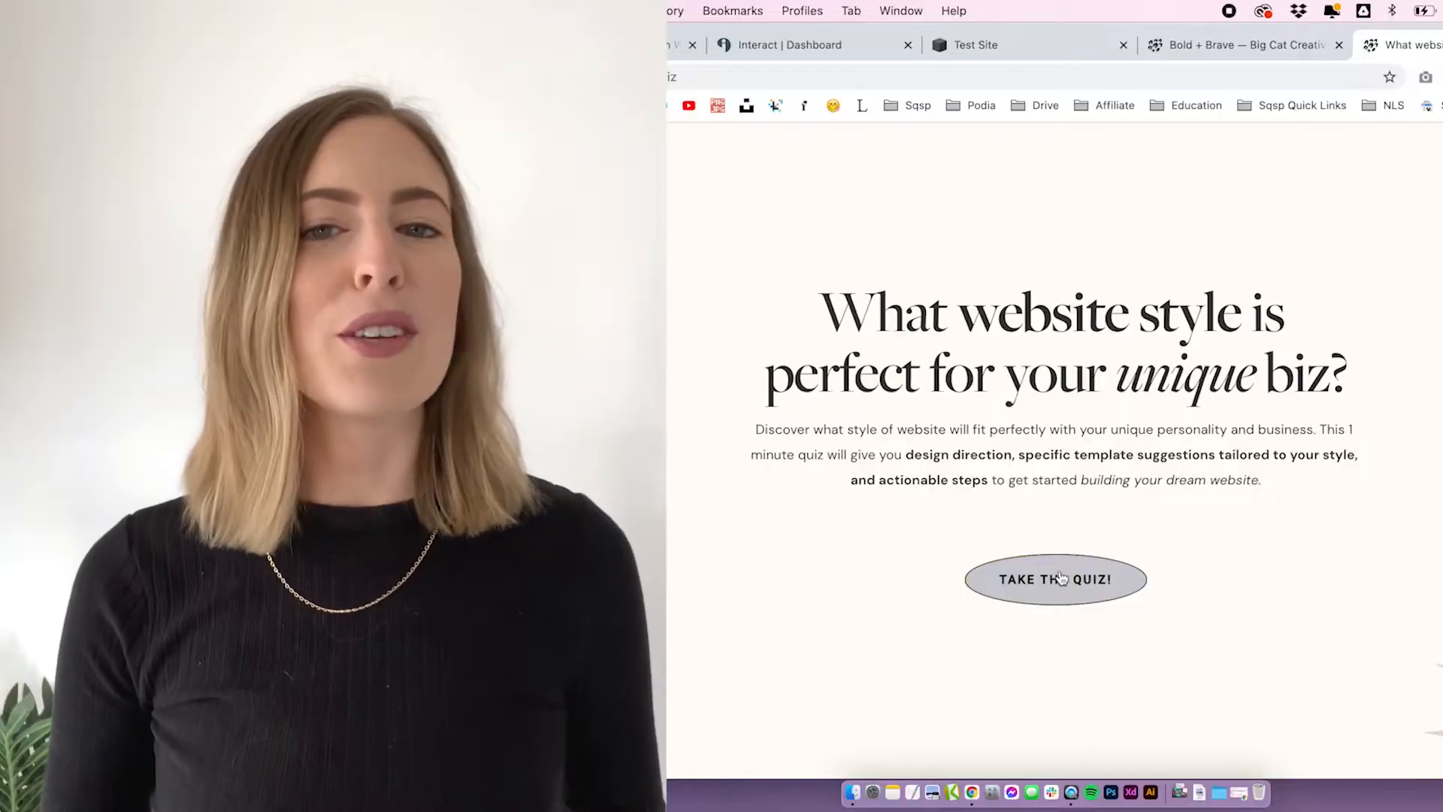
Start the embedded quiz, answer 'I run a service based biz!' and move to the next question.
{"action": "left_click", "coordinate": [1056, 577]}
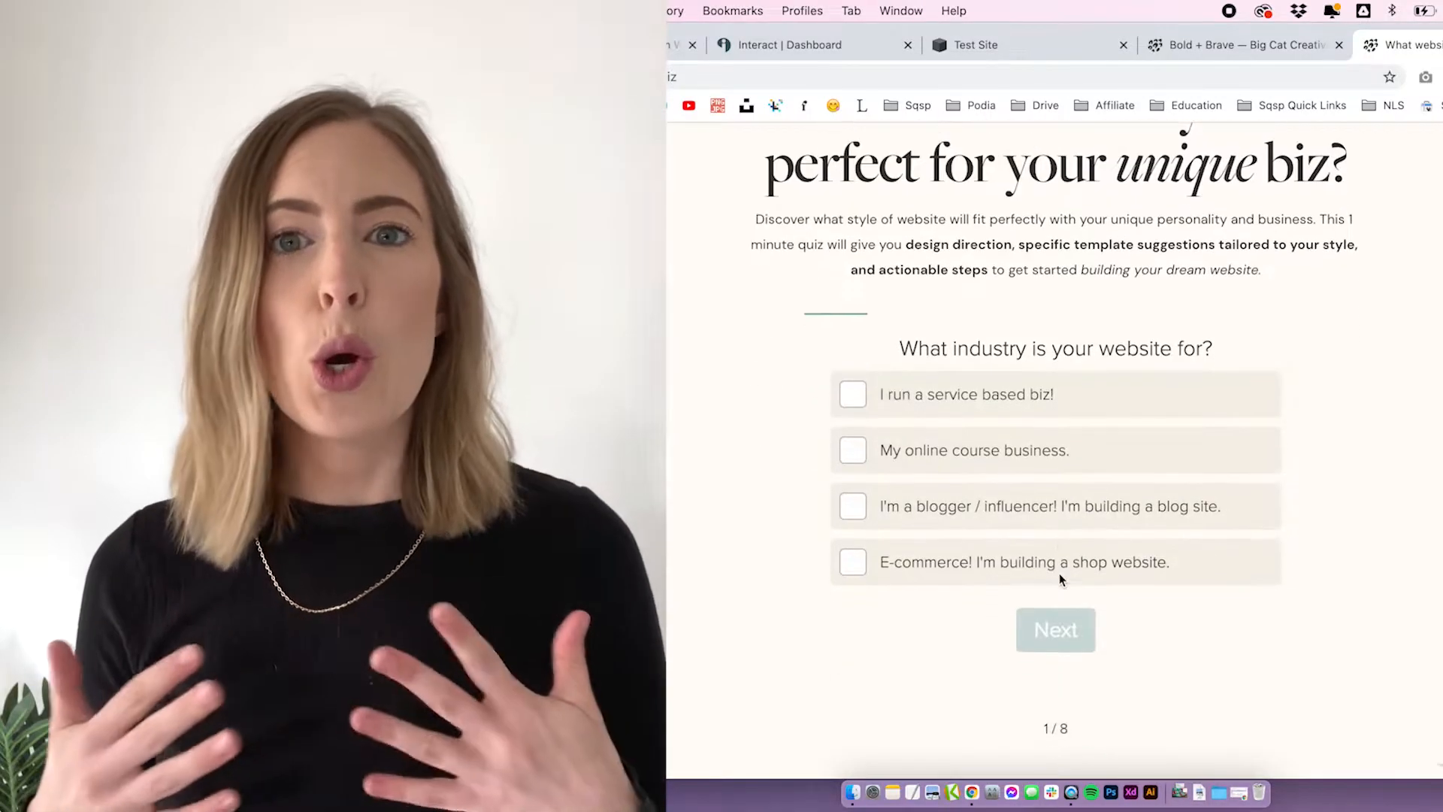
{"action": "left_click", "coordinate": [852, 393]}
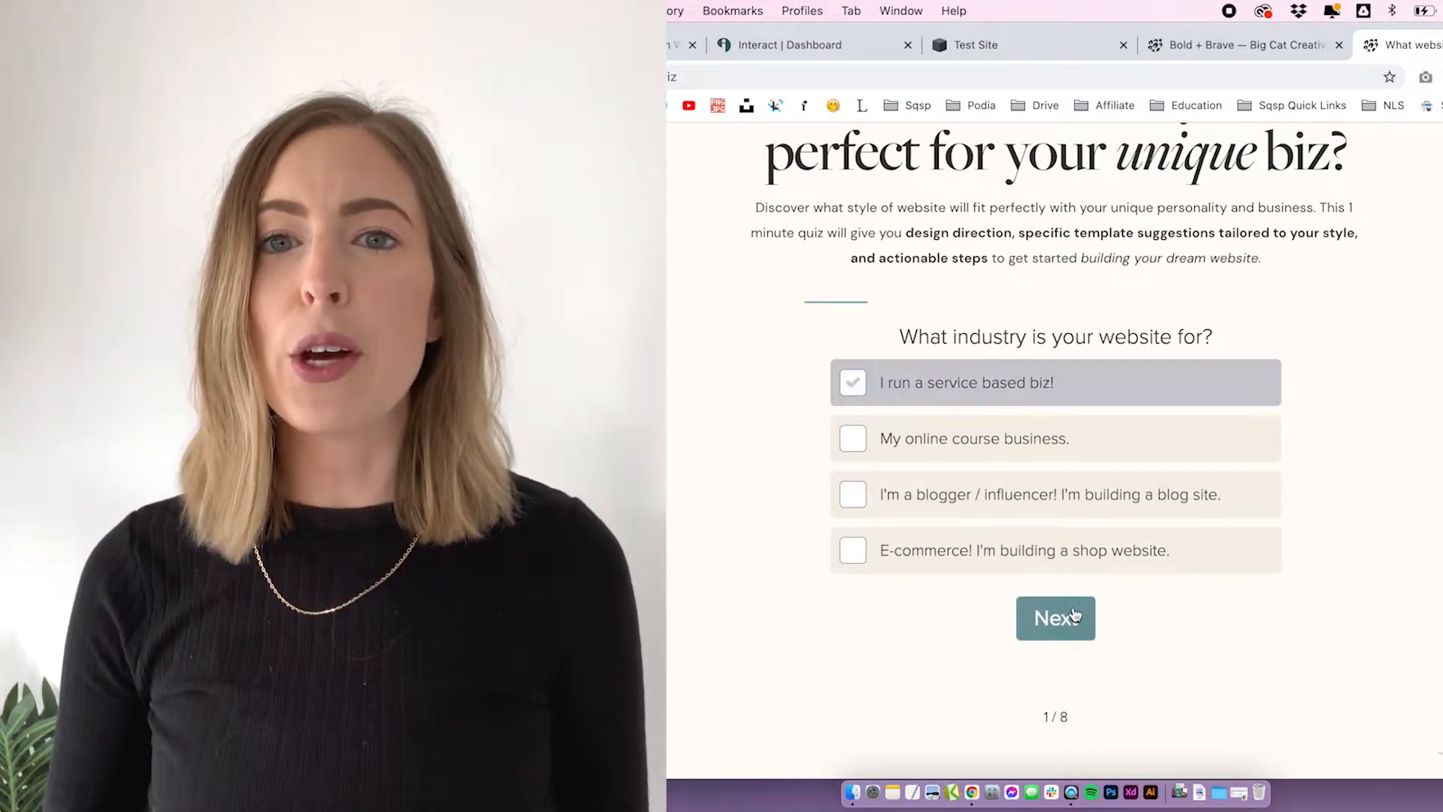
{"action": "left_click", "coordinate": [1055, 618]}
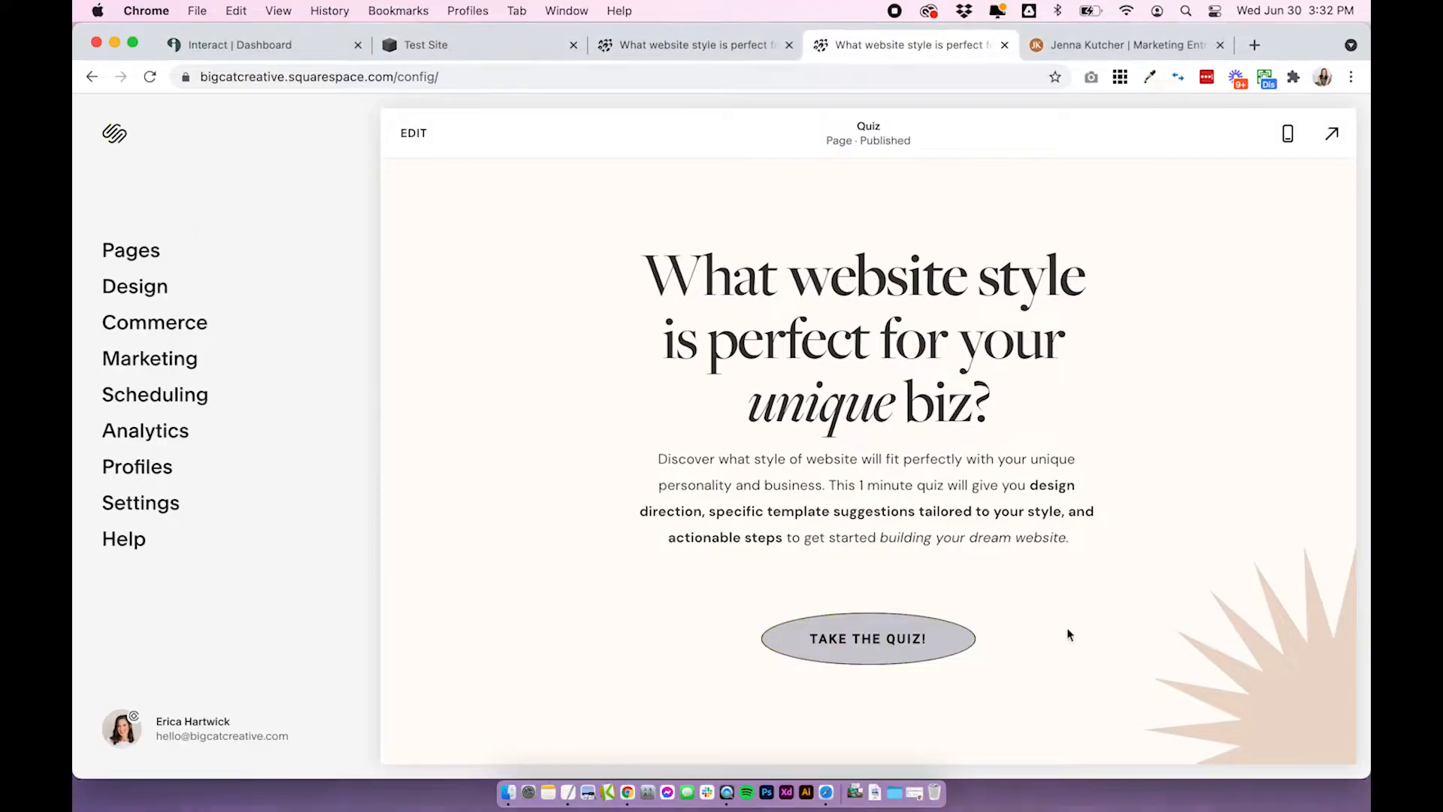
{"action": "mouse_move", "coordinate": [1357, 681]}
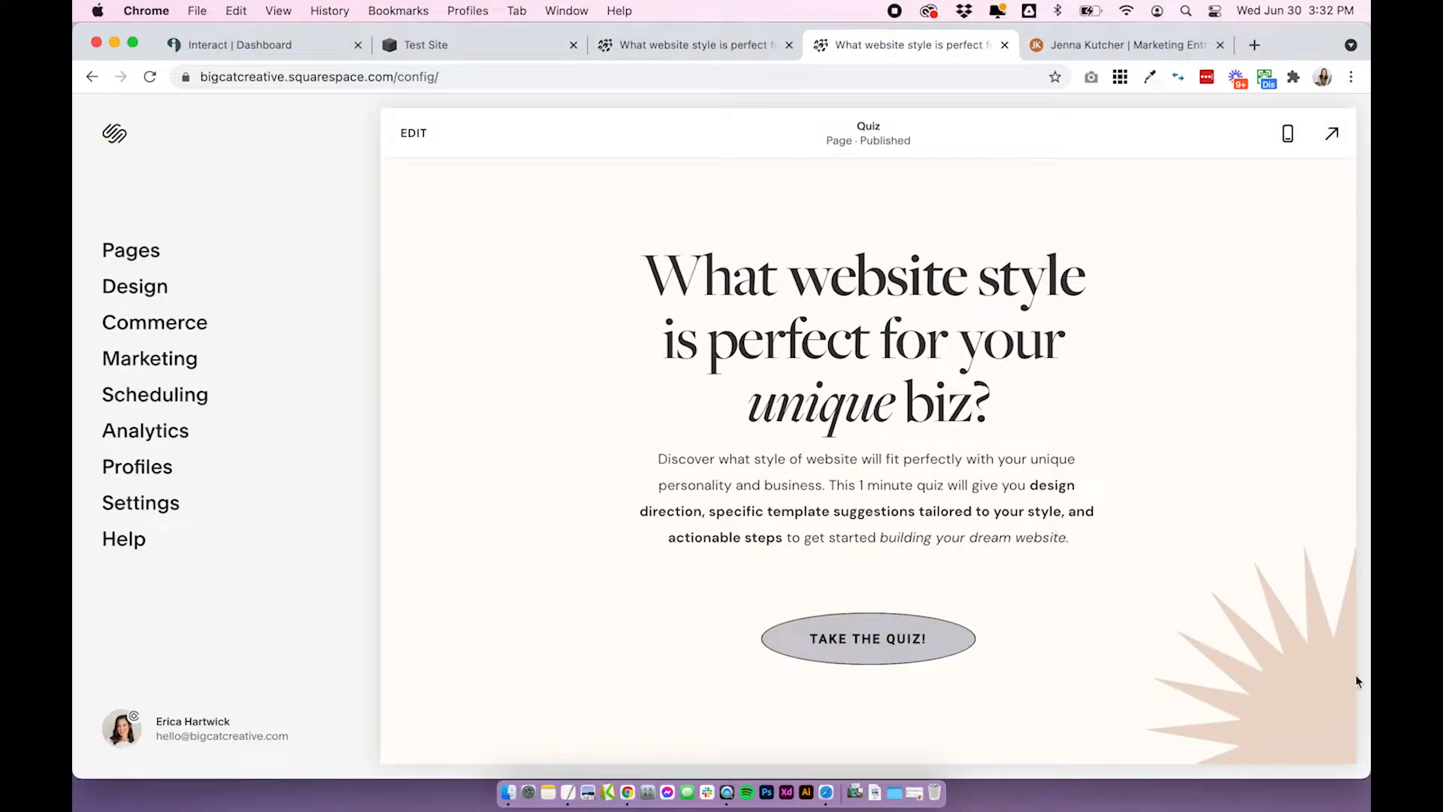
View the published Quiz page live and start its embedded quiz to show the first question.
{"action": "left_click", "coordinate": [1332, 132]}
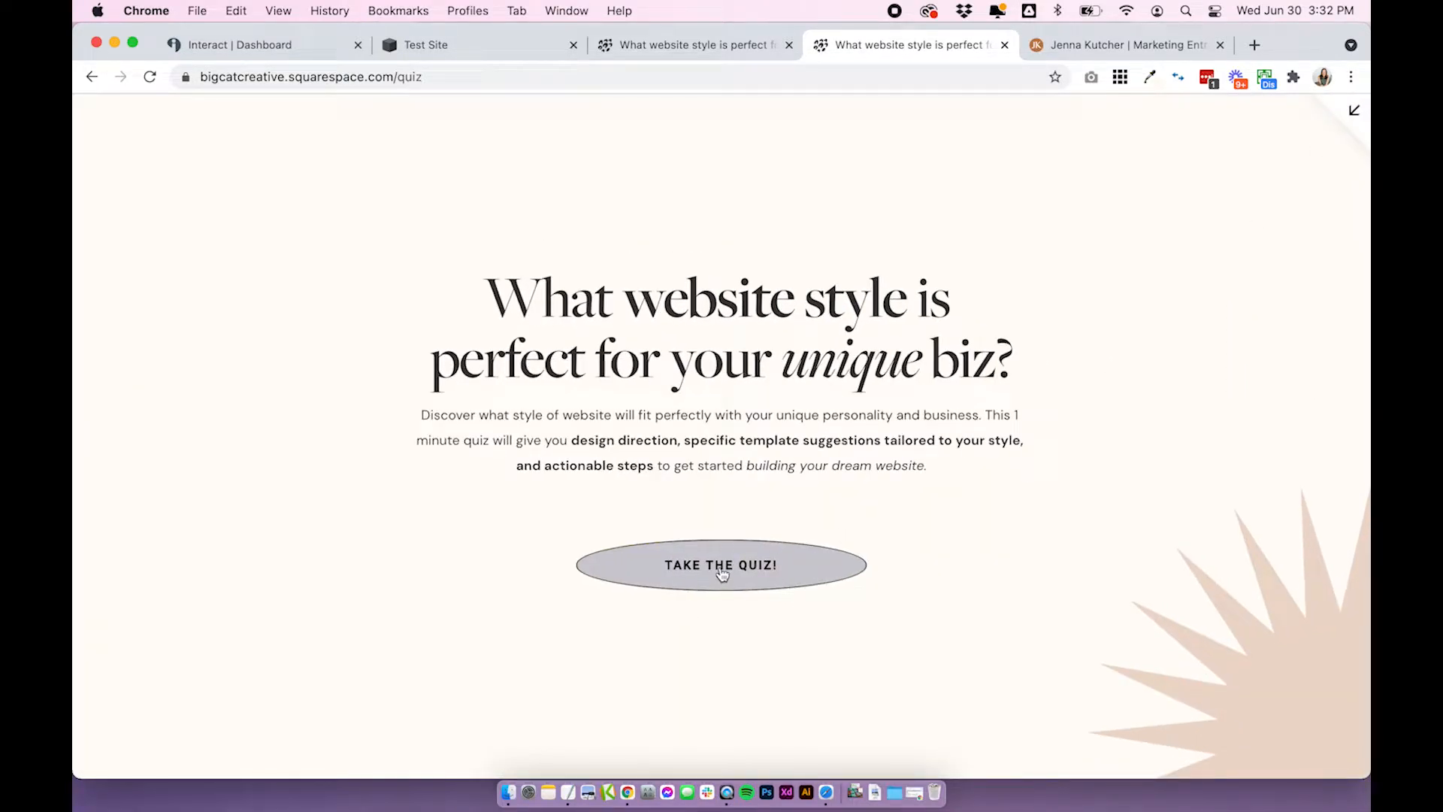
{"action": "left_click", "coordinate": [721, 564]}
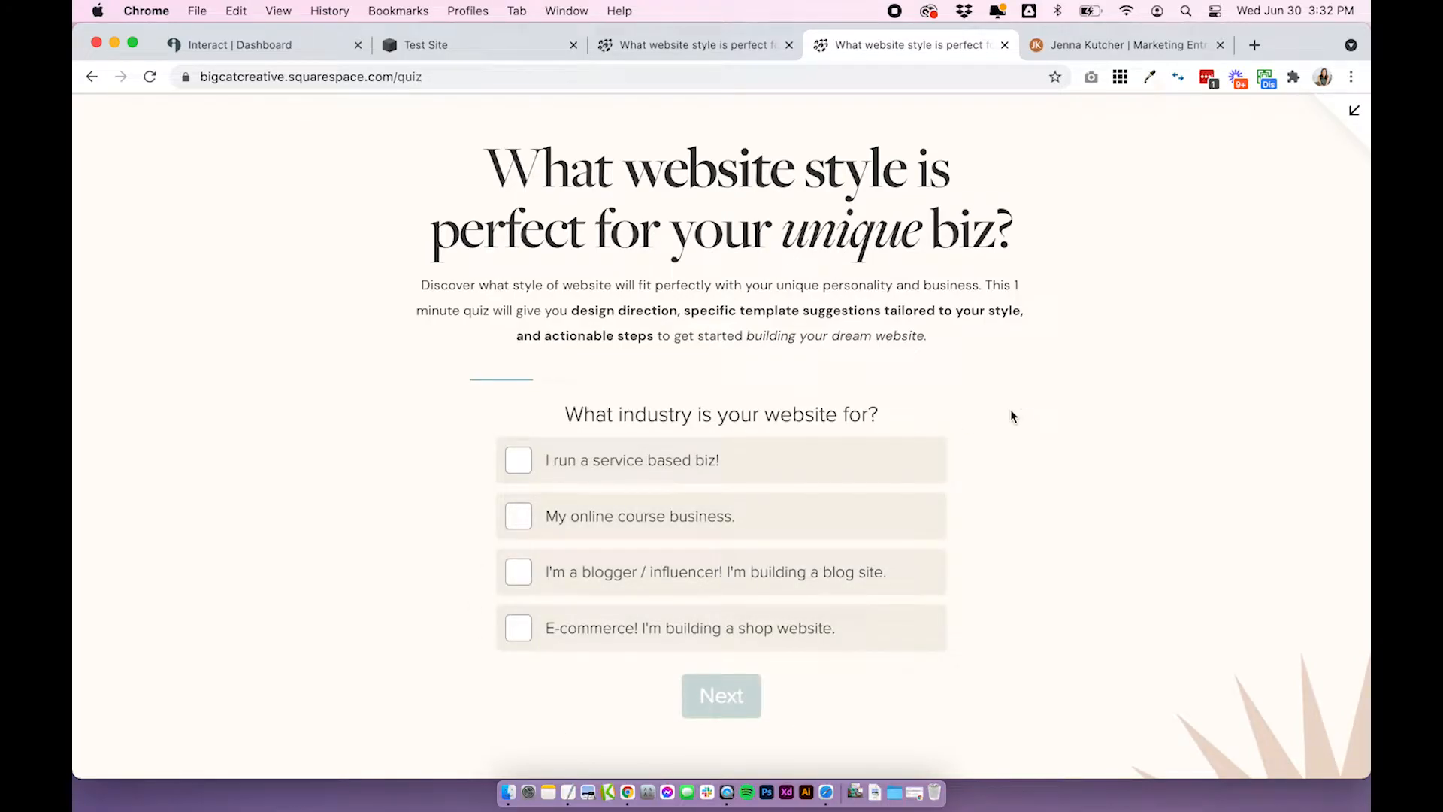
Switch to the example site, reach its quiz section and start it with CURIOUS? TAKE THE QUIZ.
{"action": "left_click", "coordinate": [1123, 44]}
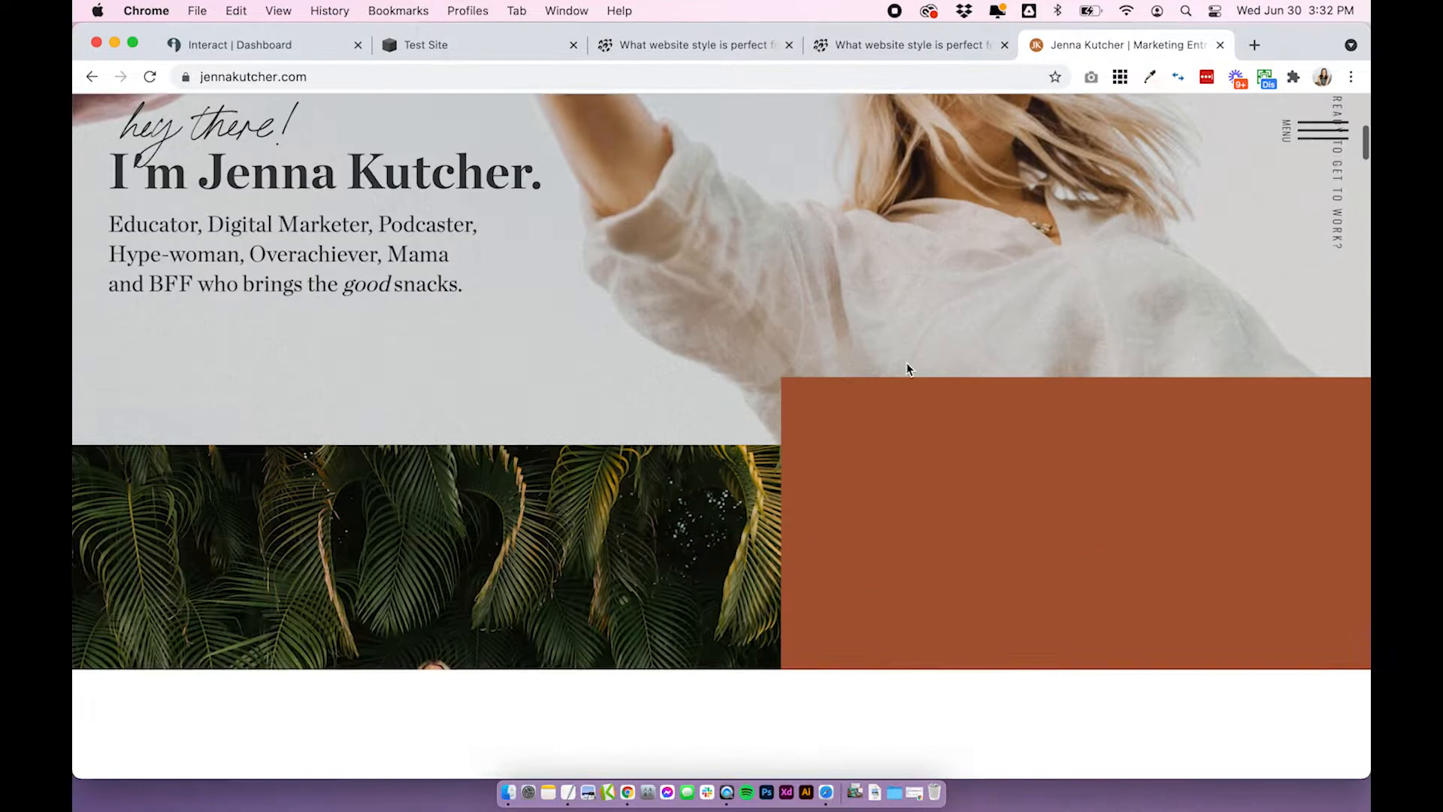
{"action": "scroll", "scroll_direction": "down", "scroll_amount": 3}
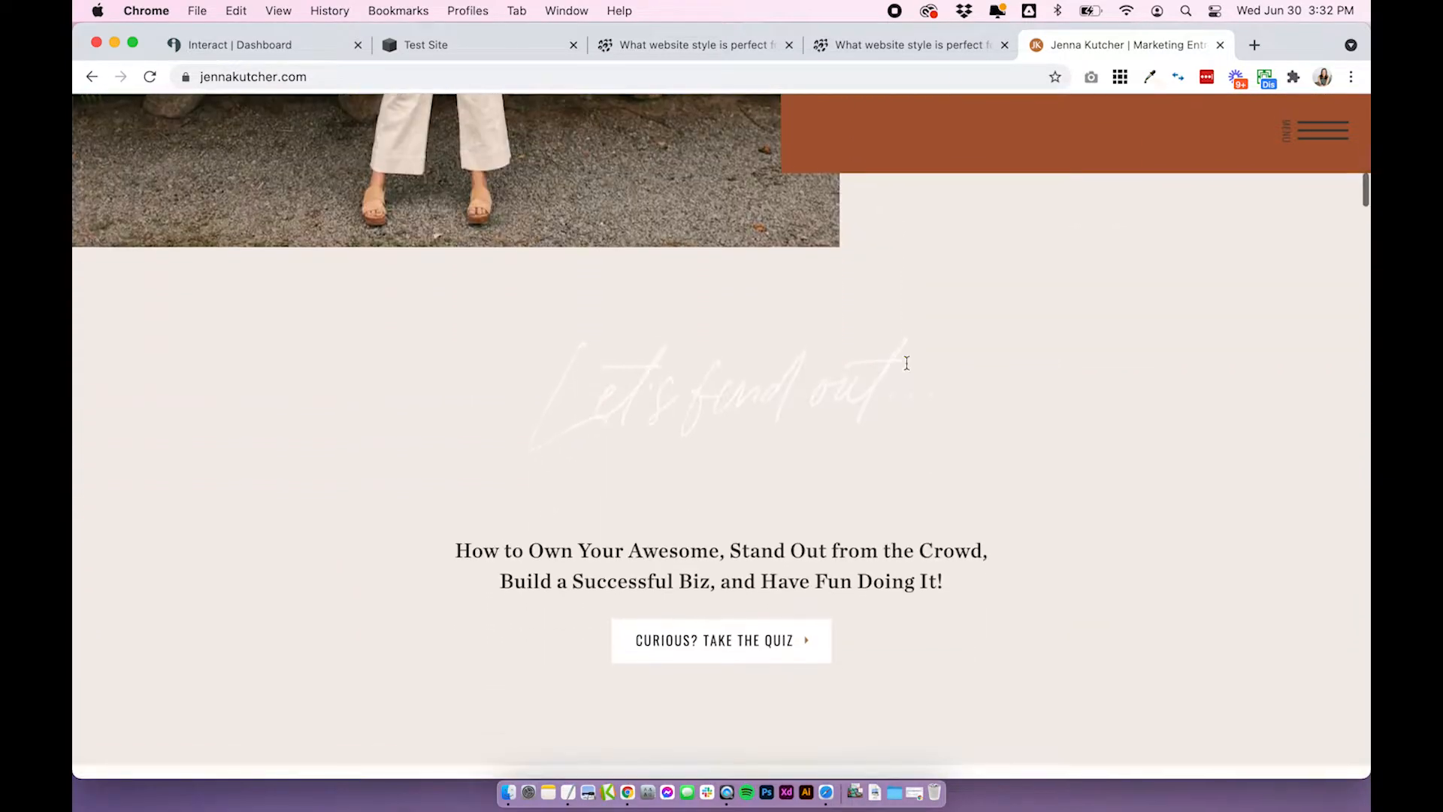
{"action": "scroll", "scroll_direction": "down", "scroll_amount": 3}
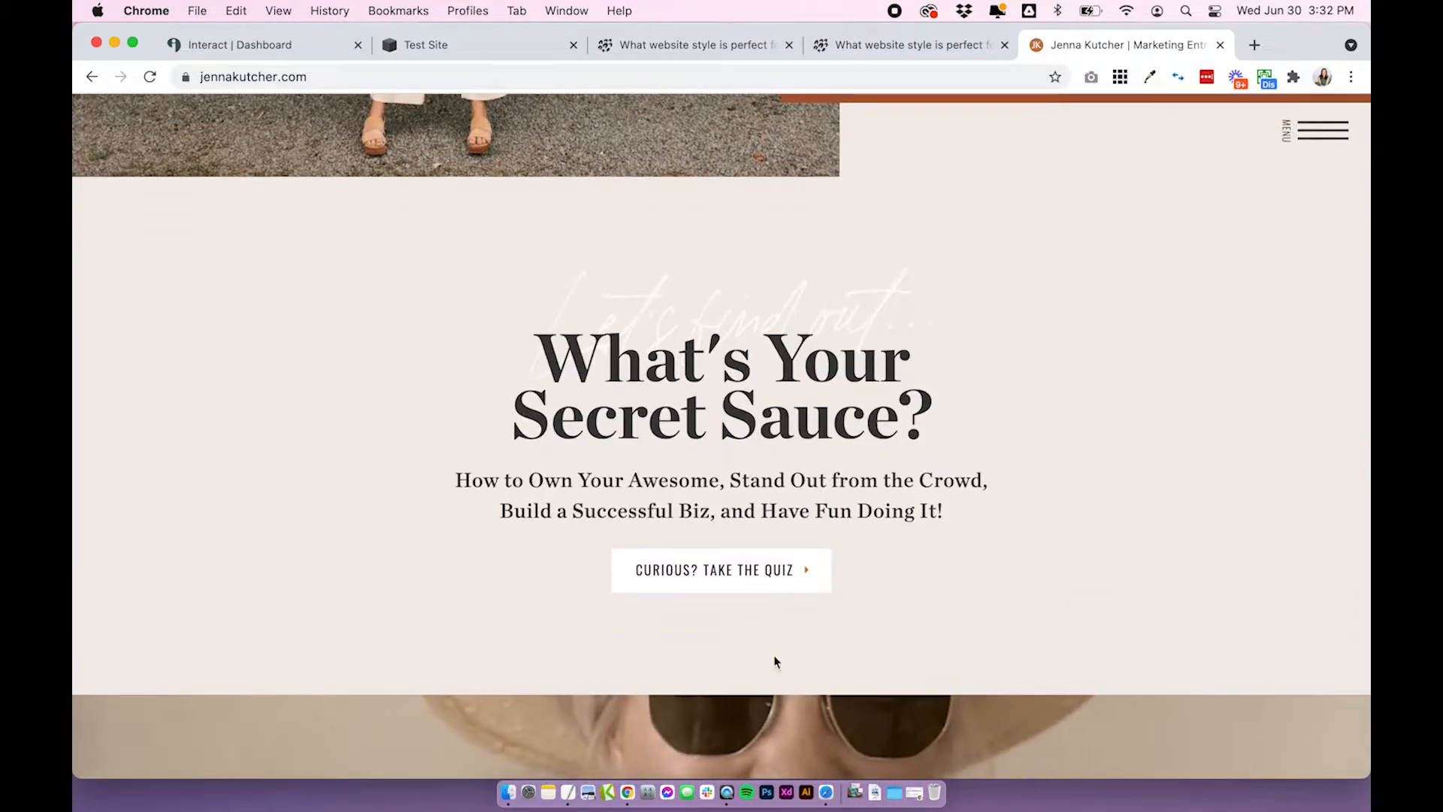
{"action": "mouse_move", "coordinate": [1139, 371]}
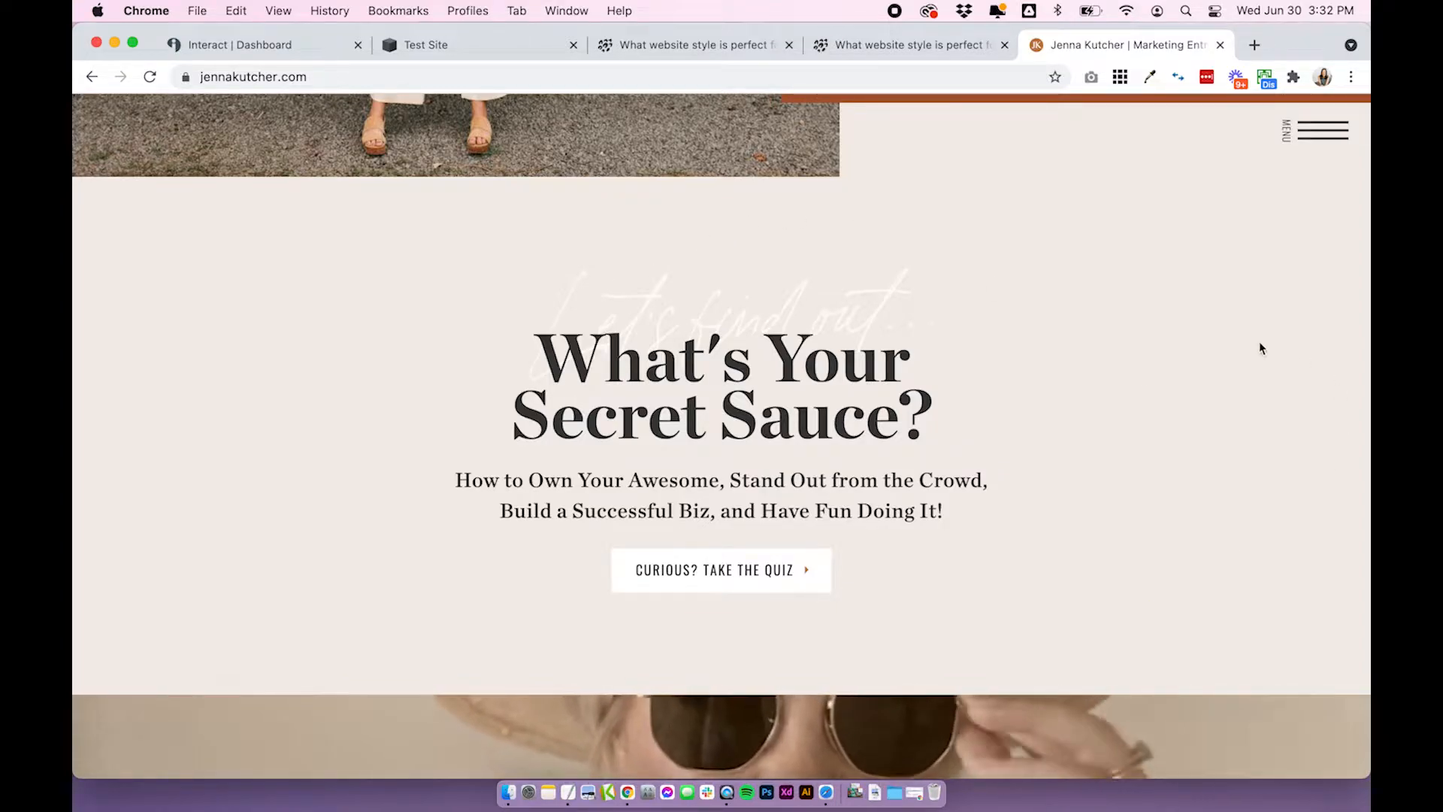
{"action": "mouse_move", "coordinate": [771, 578]}
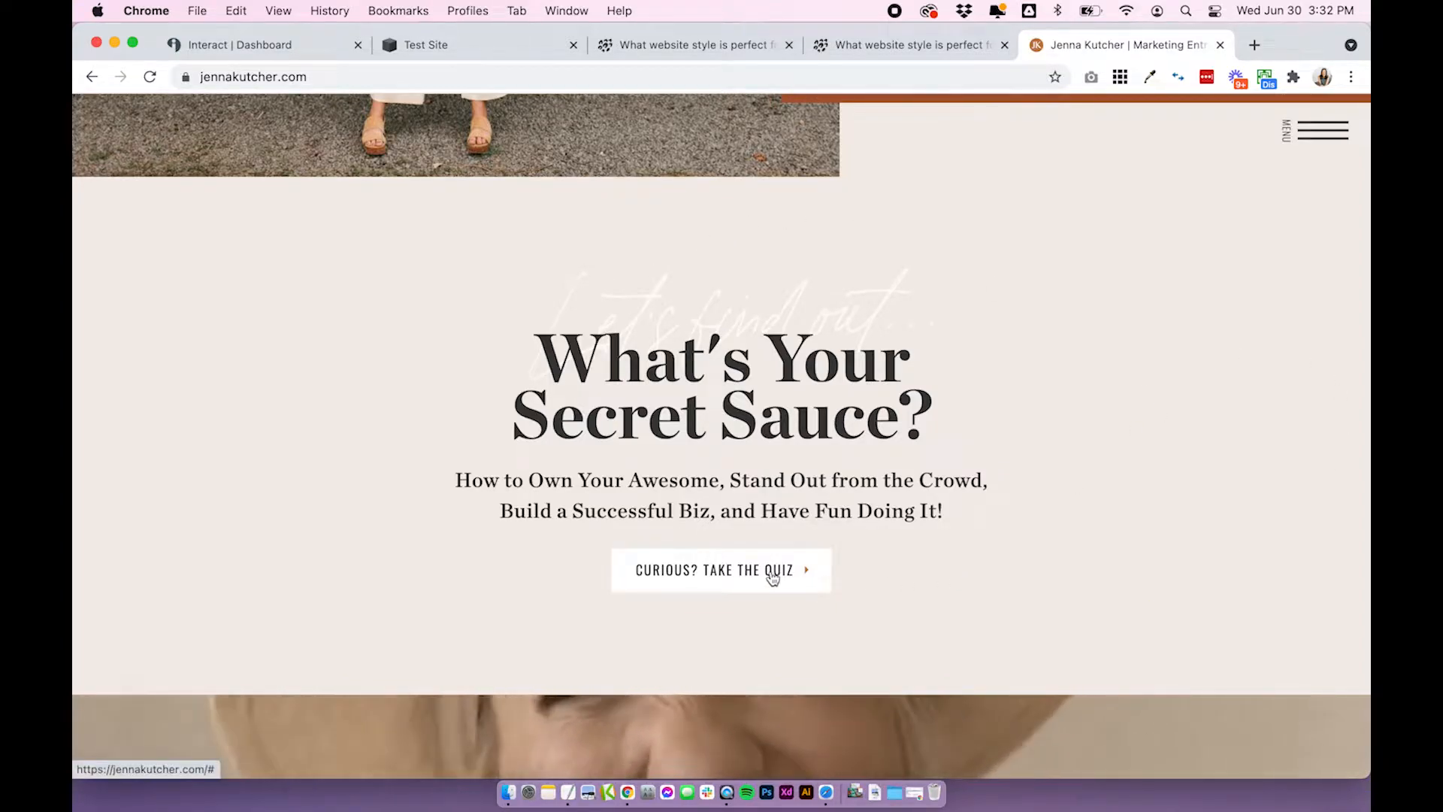
{"action": "left_click", "coordinate": [720, 570]}
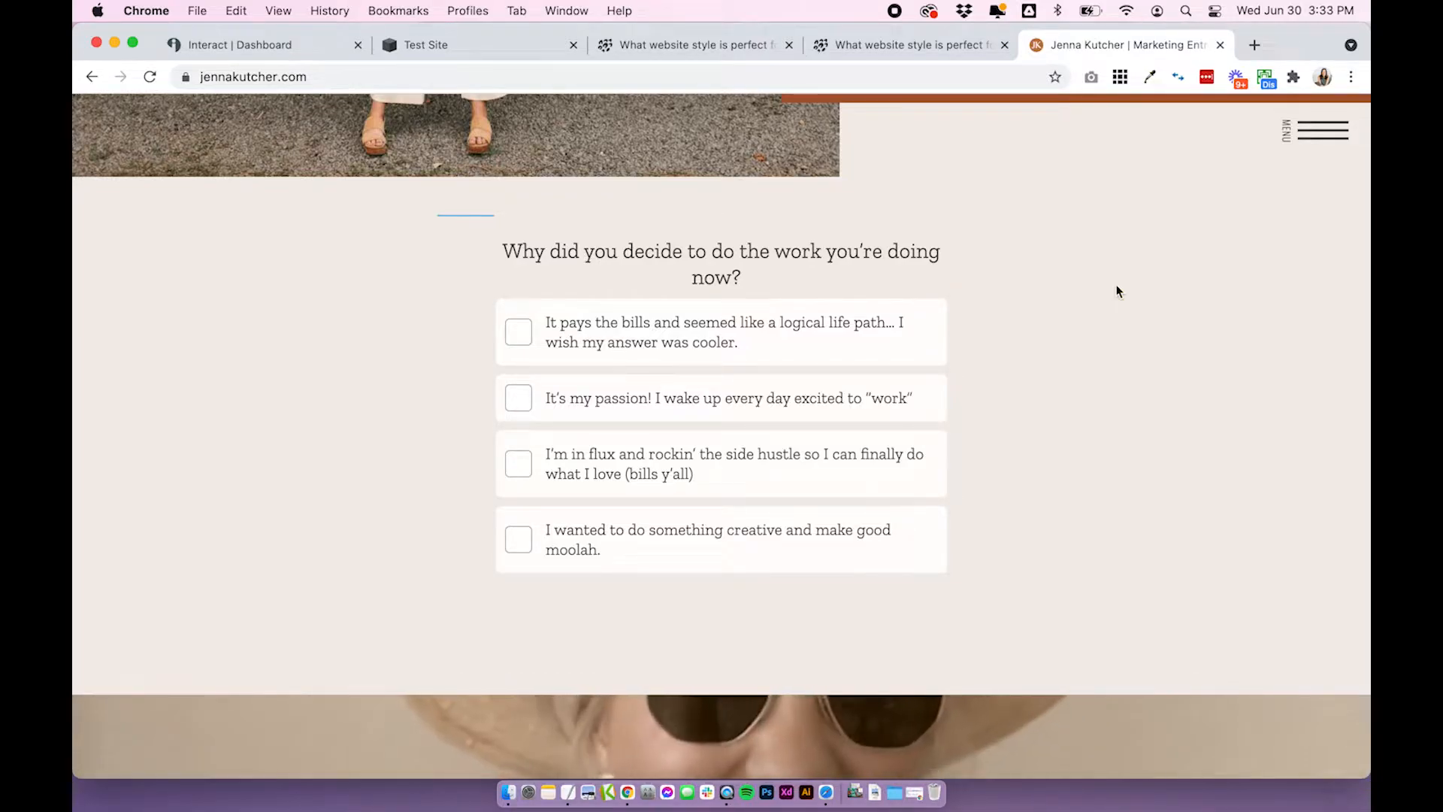
{"action": "mouse_move", "coordinate": [1084, 229]}
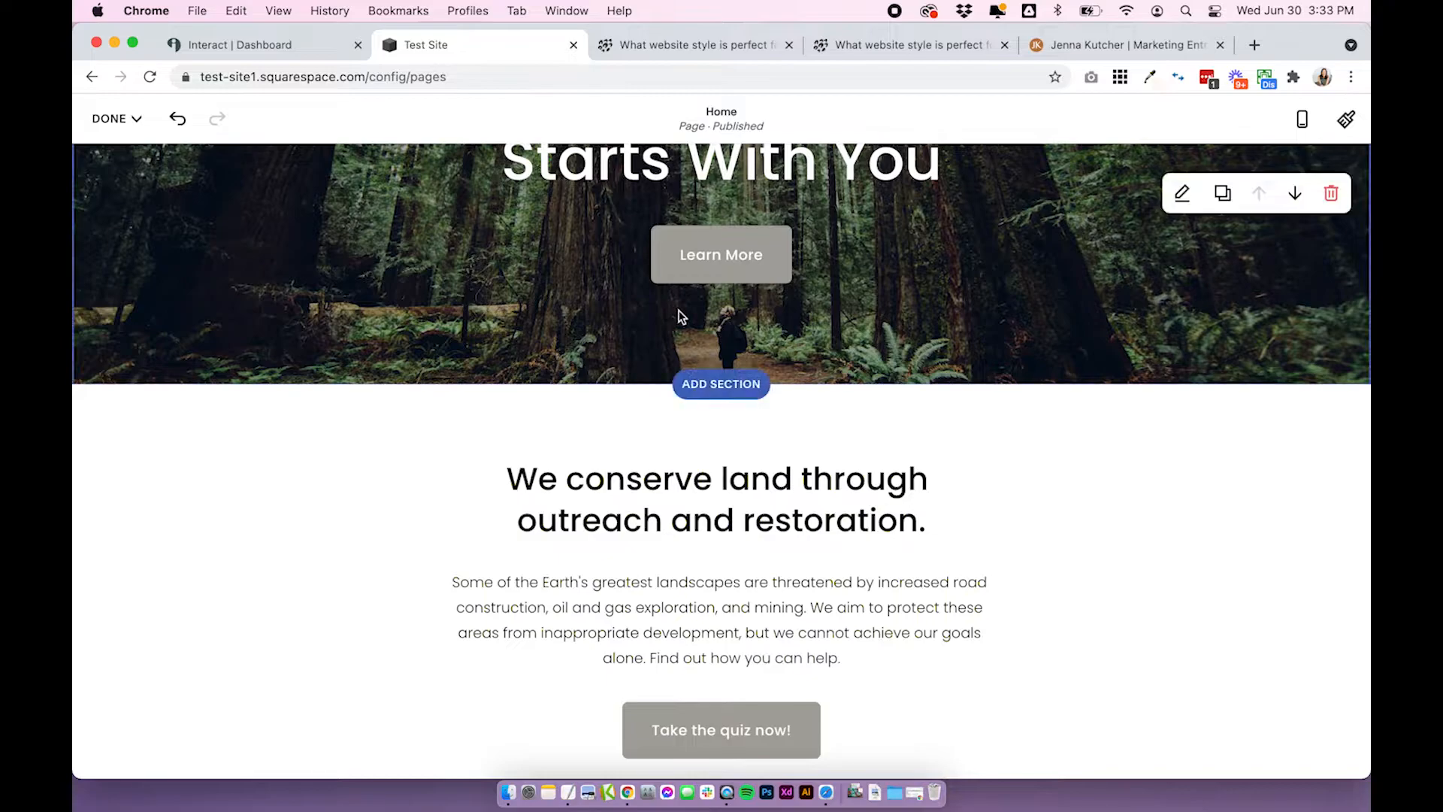
Scroll the Test Site's Home page down to the 'Take the quiz now!' button.
{"action": "scroll", "scroll_direction": "down", "scroll_amount": 3}
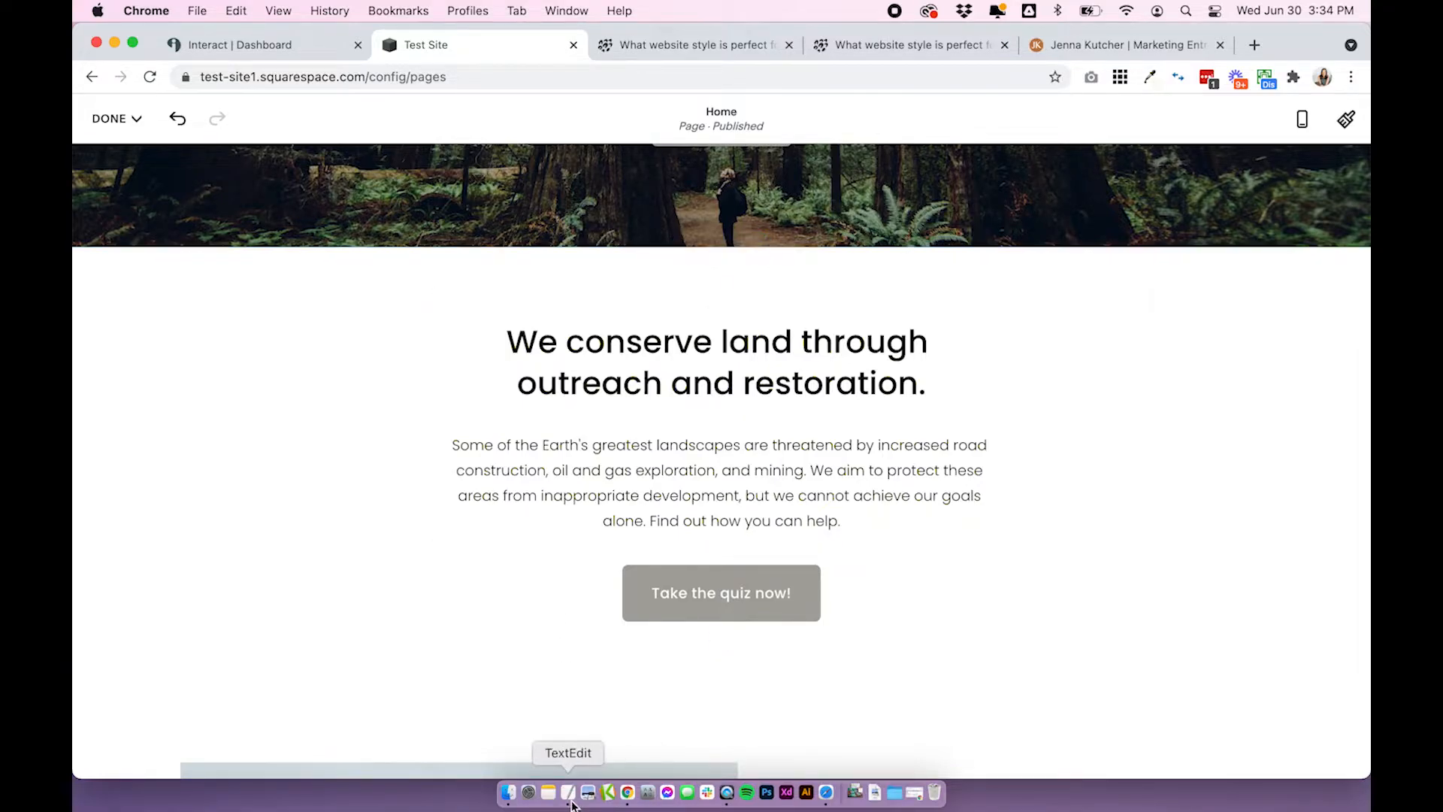
Bring up the saved code snippets, close the CSS note and select the placeholder in Untitled 3.
{"action": "left_click", "coordinate": [569, 792]}
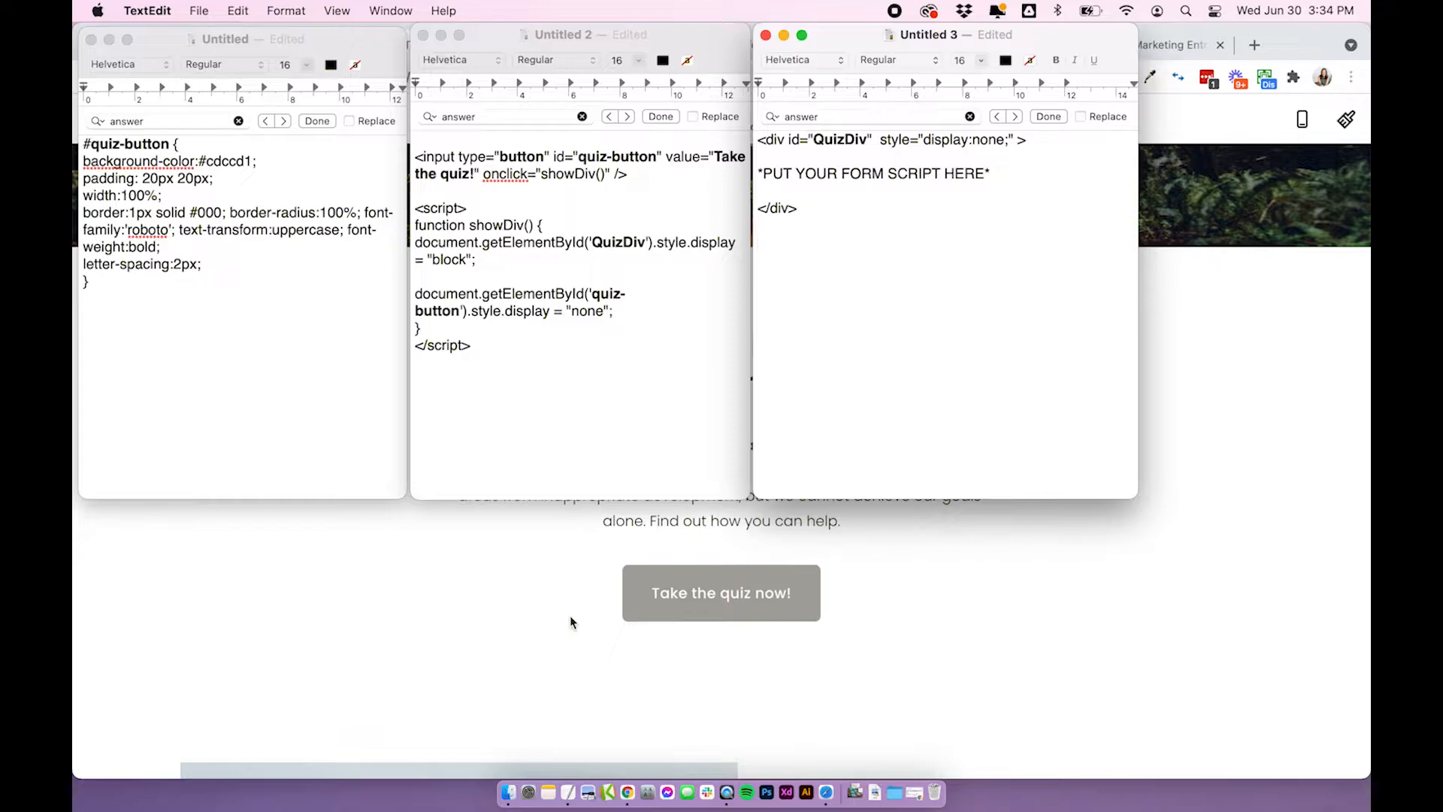
{"action": "key", "text": "cmd+a"}
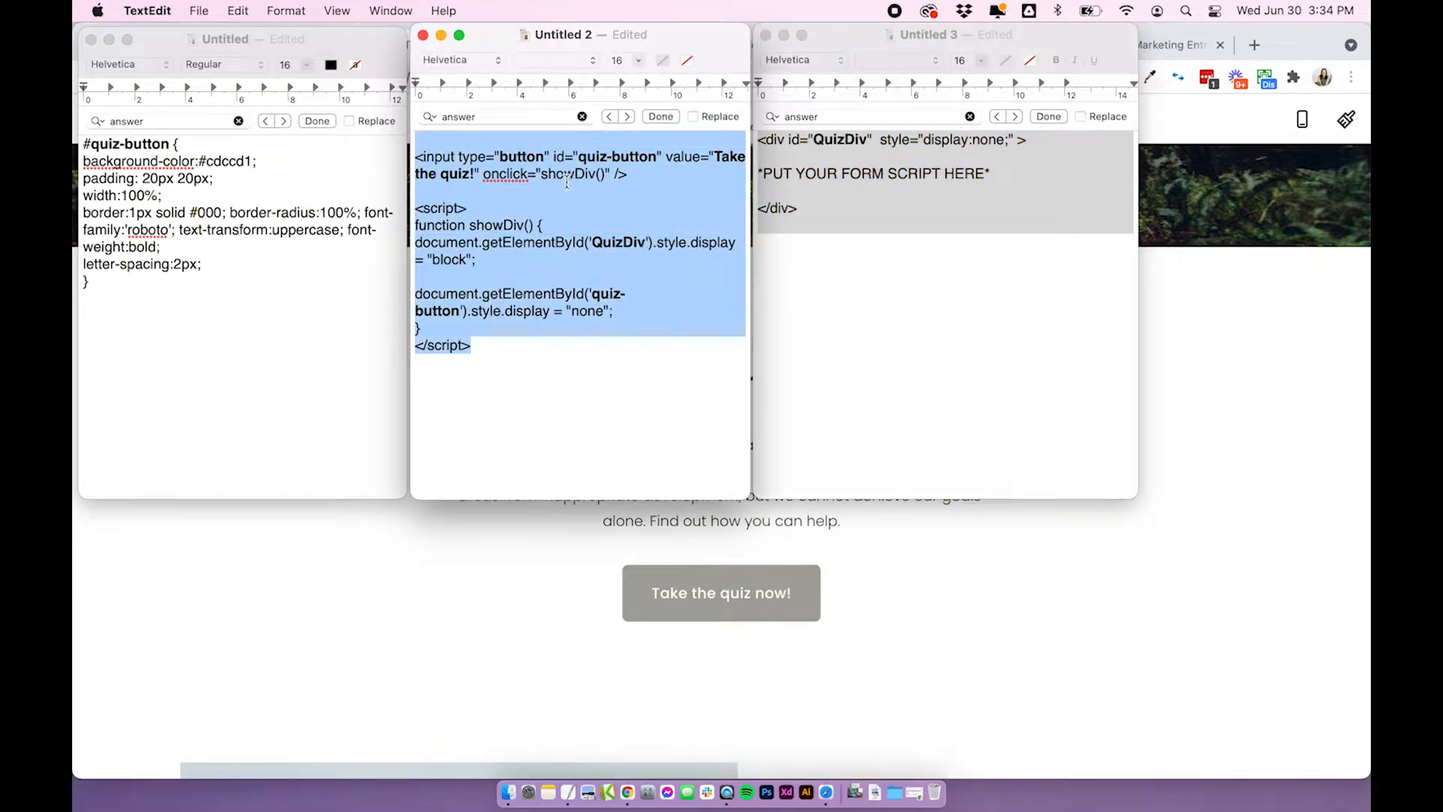
{"action": "mouse_move", "coordinate": [935, 108]}
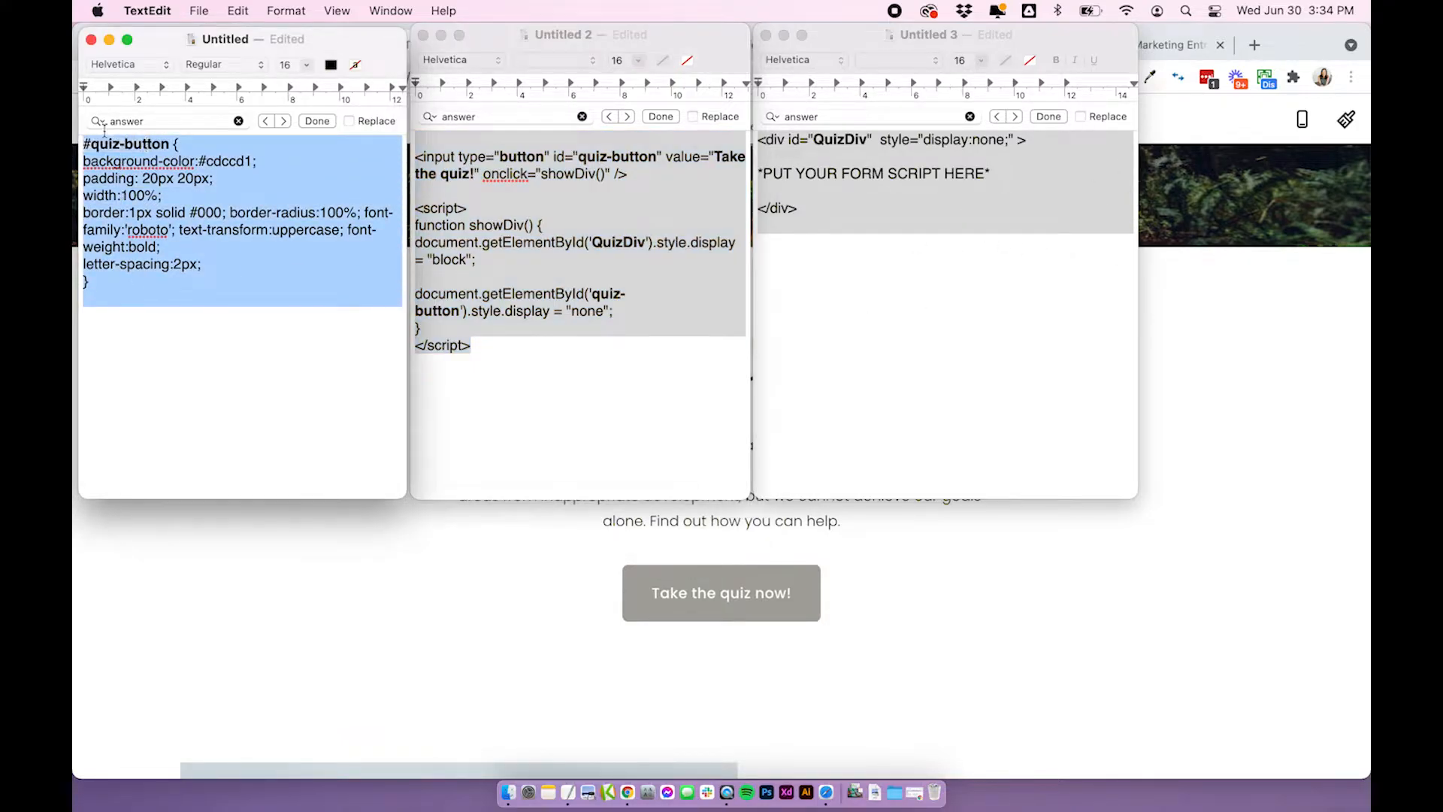
{"action": "left_click", "coordinate": [220, 284]}
{"action": "type", "text": "QUIZ"}
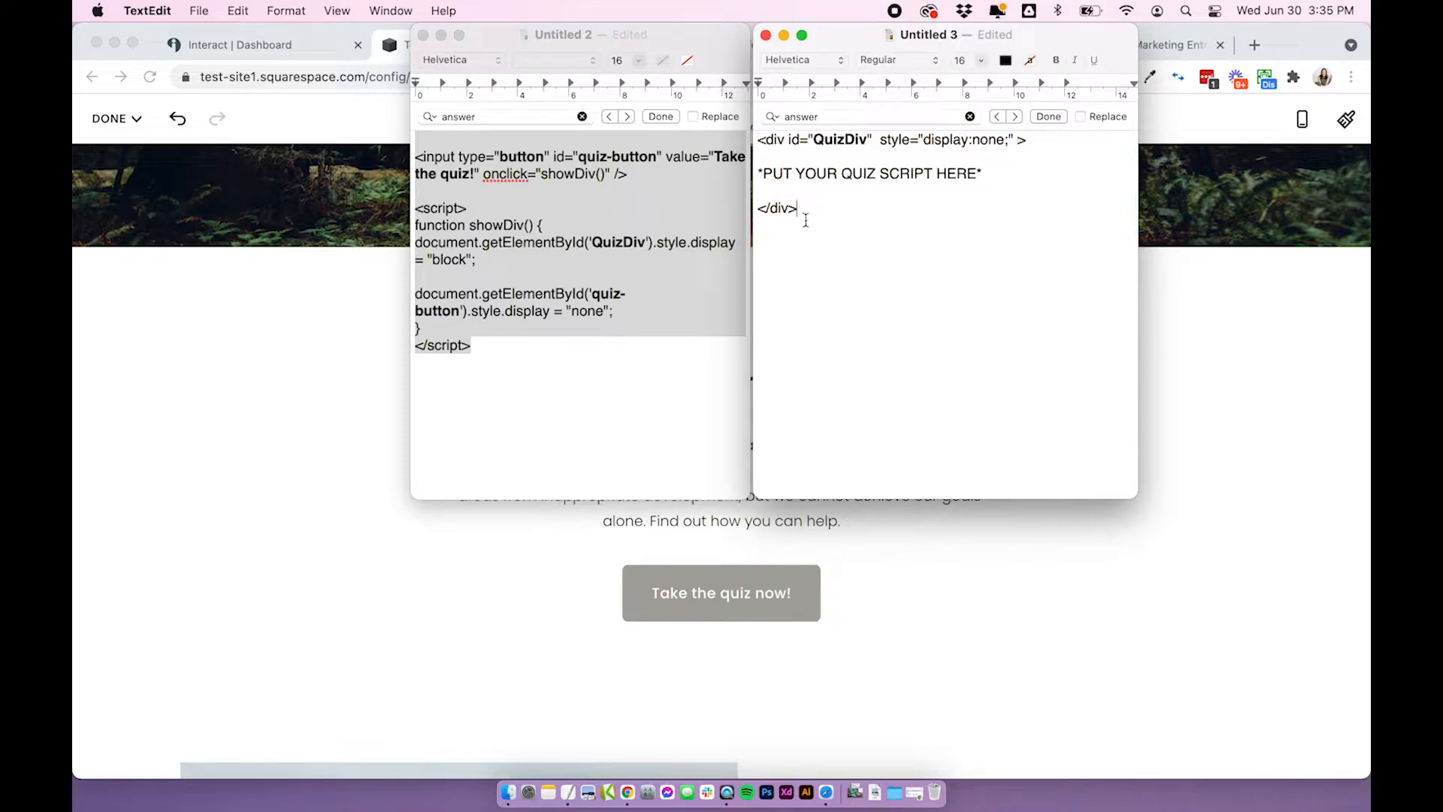
{"action": "key", "text": "cmd+a"}
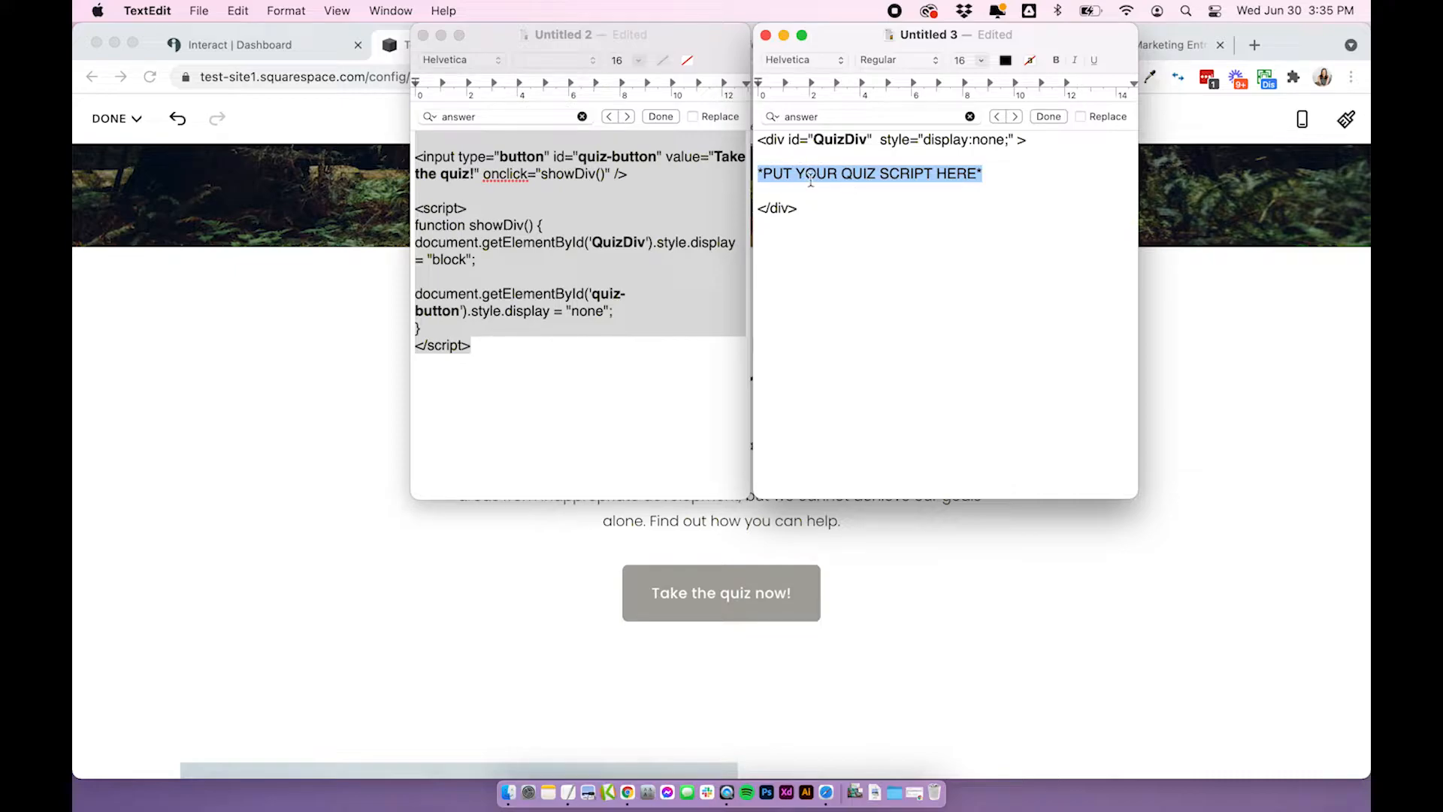
{"action": "mouse_move", "coordinate": [191, 478]}
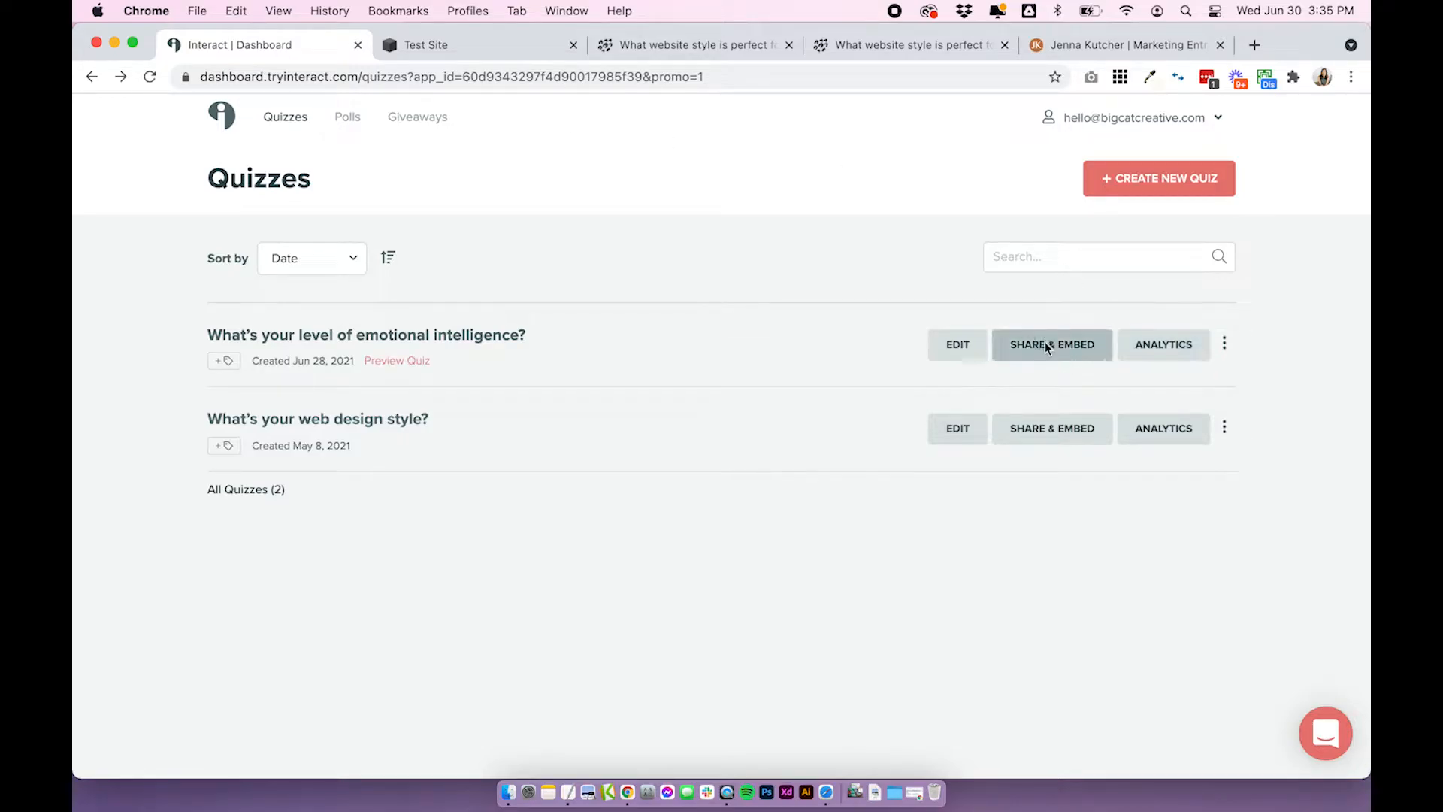
Show the emotional intelligence quiz's Embed Code in Interact, JavaScript version.
{"action": "left_click", "coordinate": [1053, 344]}
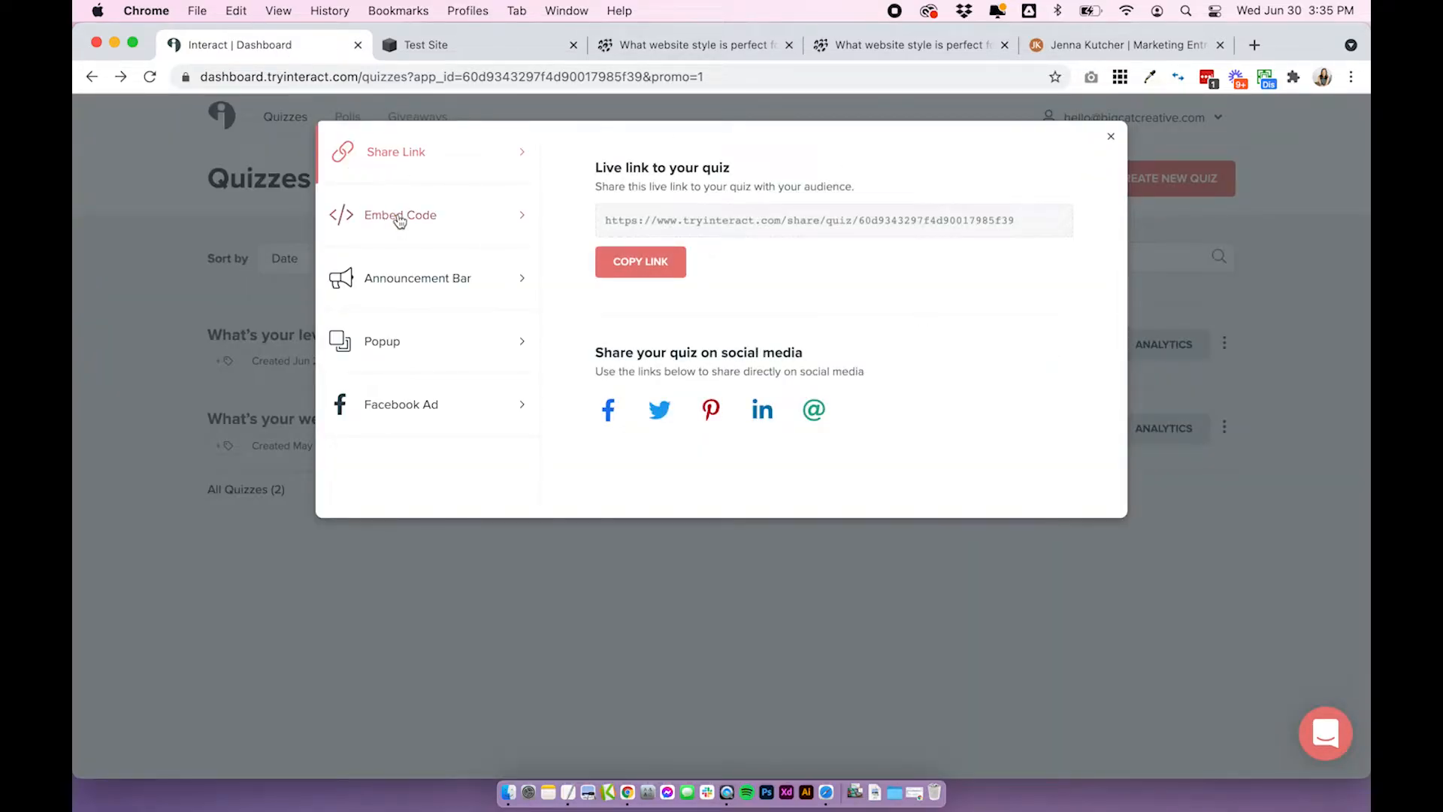
{"action": "left_click", "coordinate": [400, 215]}
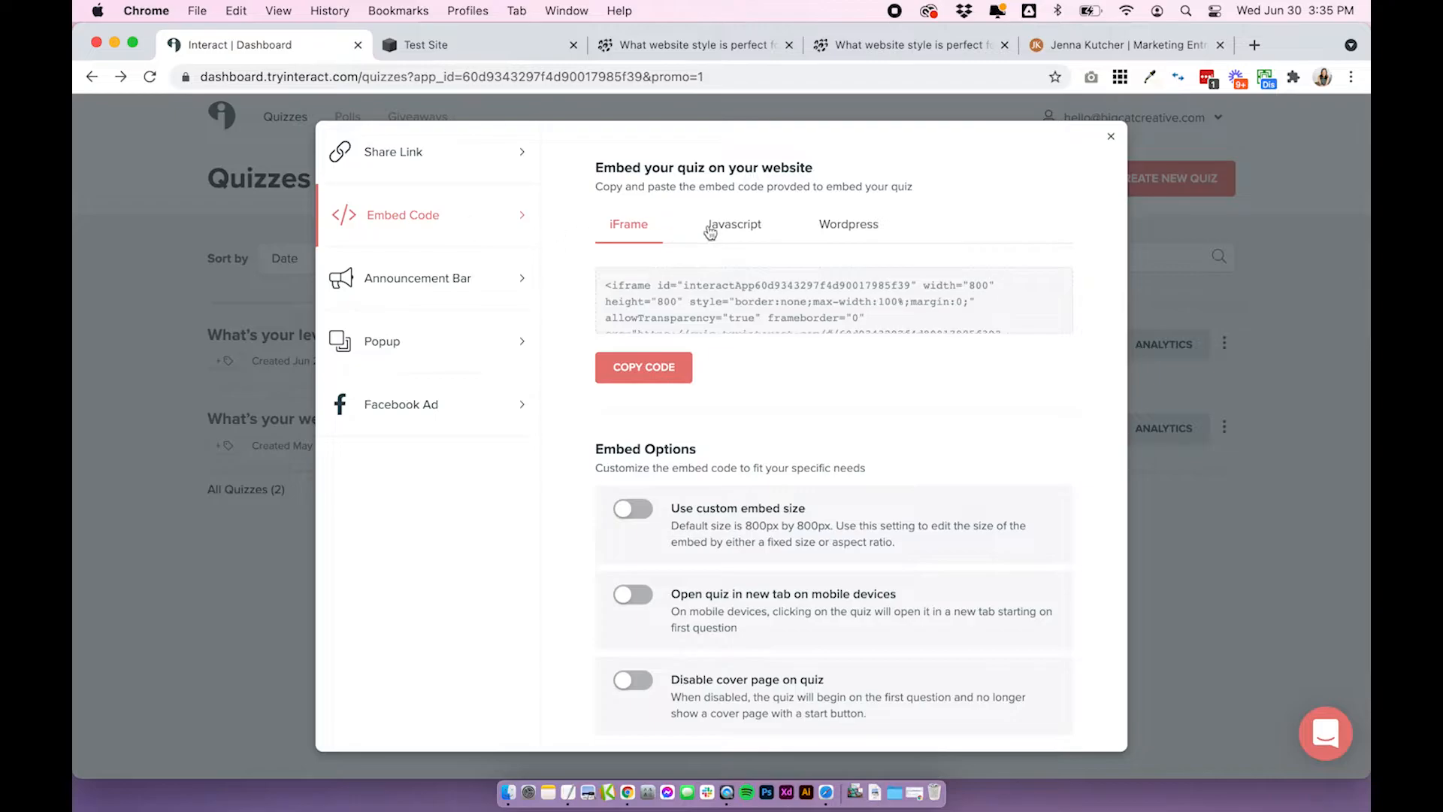
{"action": "left_click", "coordinate": [732, 224]}
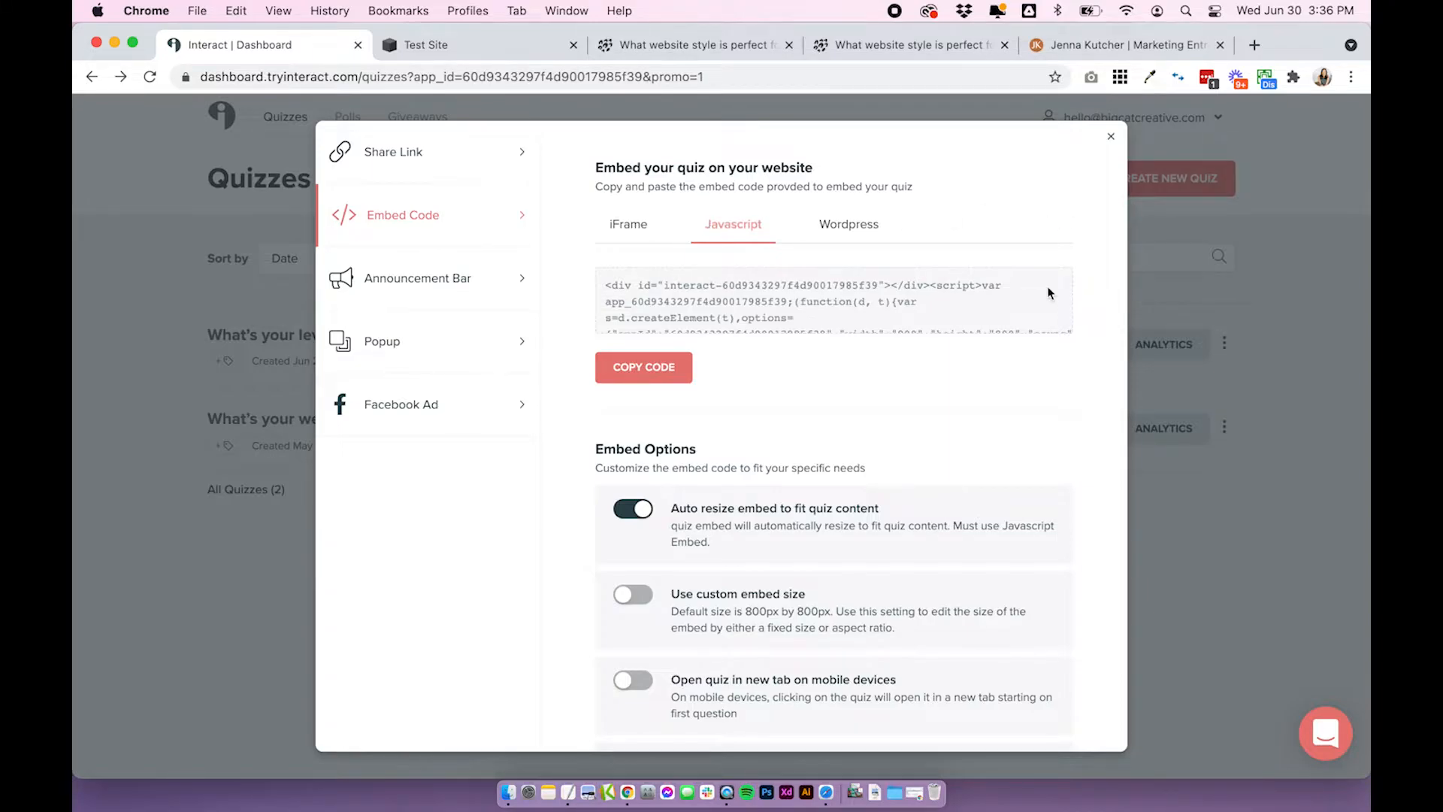
{"action": "mouse_move", "coordinate": [989, 516]}
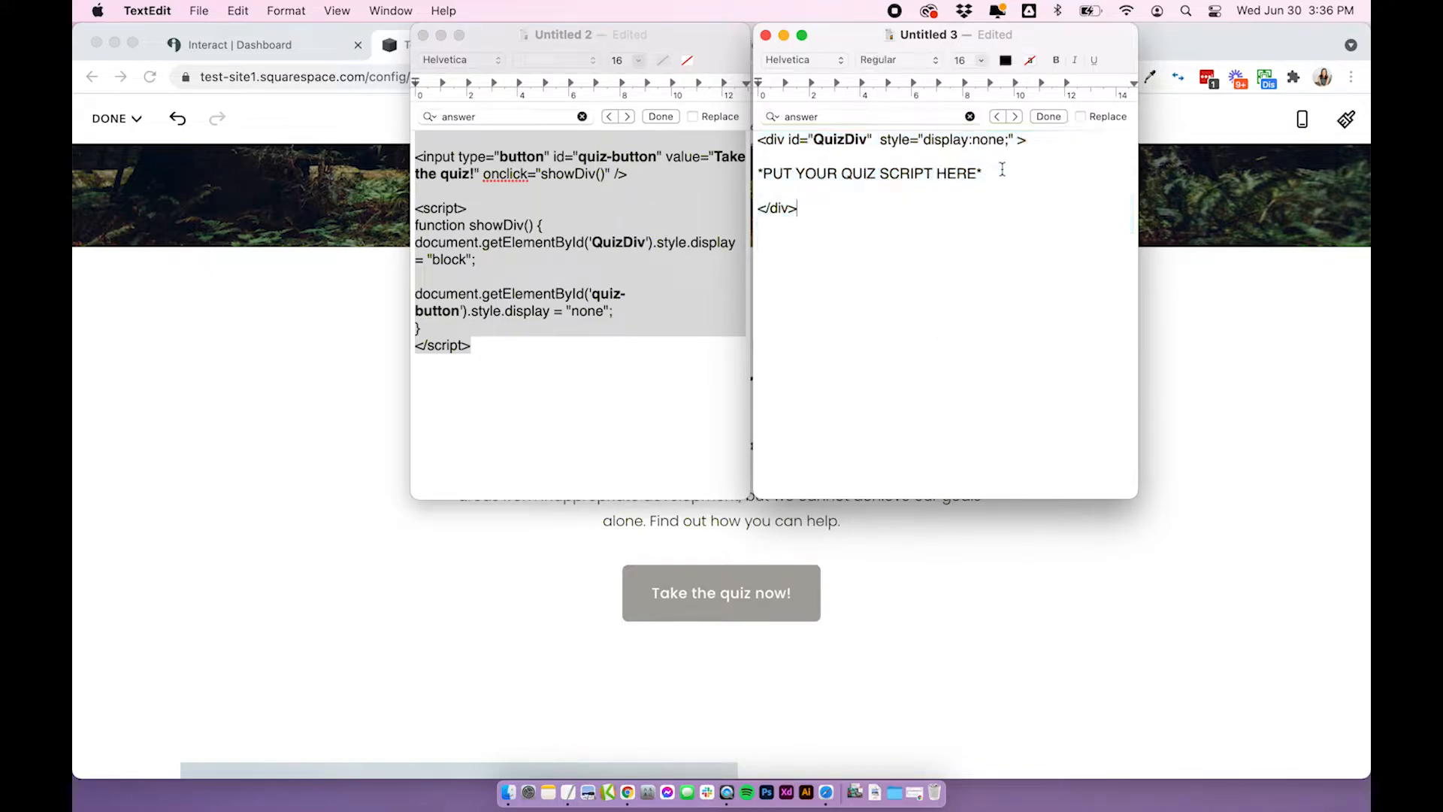
Select the placeholder line in the QuizDiv block for replacement with the embed code.
{"action": "triple_click", "coordinate": [867, 173]}
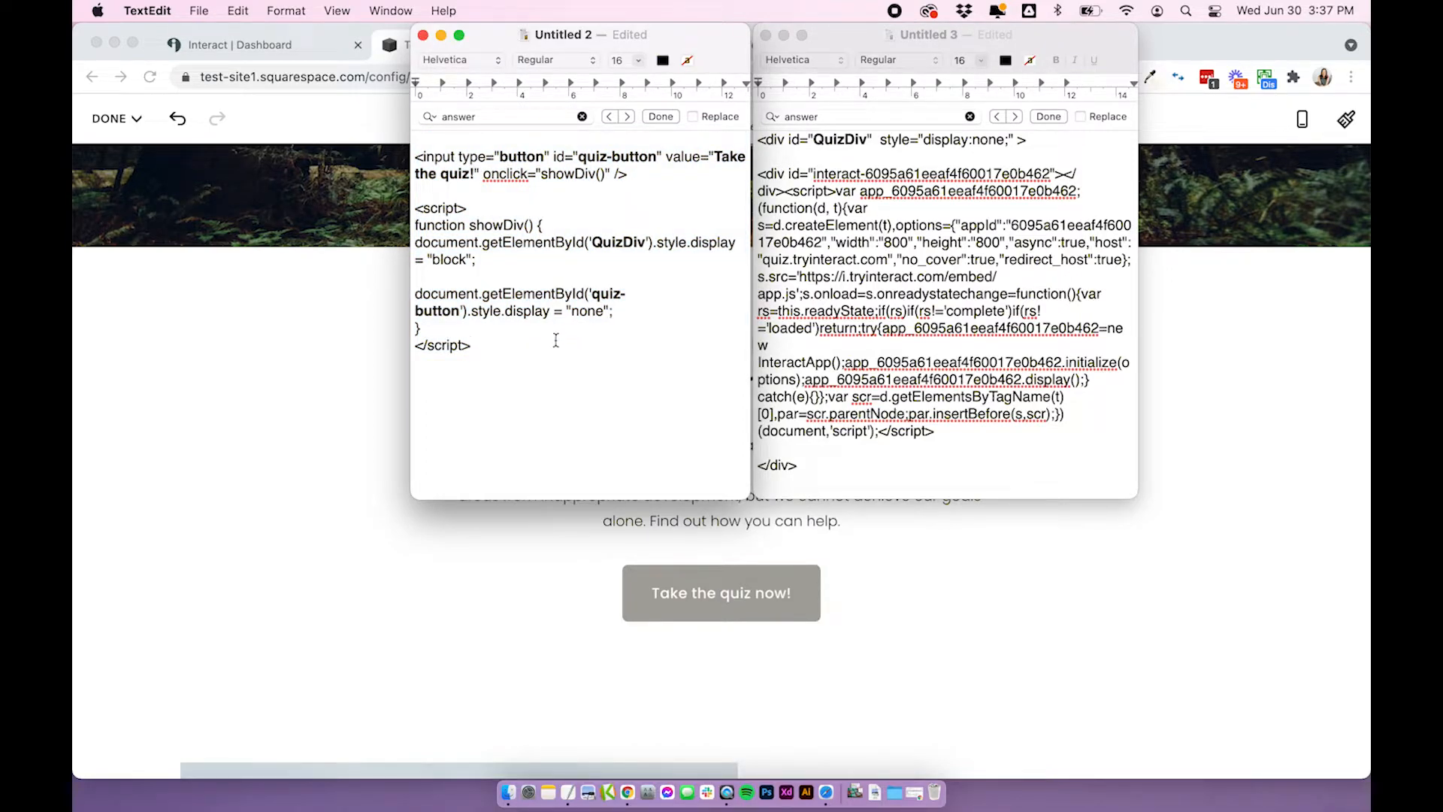
Check the QuizDiv id referenced in the script, then delete the Home page's existing quiz button block.
{"action": "left_click", "coordinate": [471, 345]}
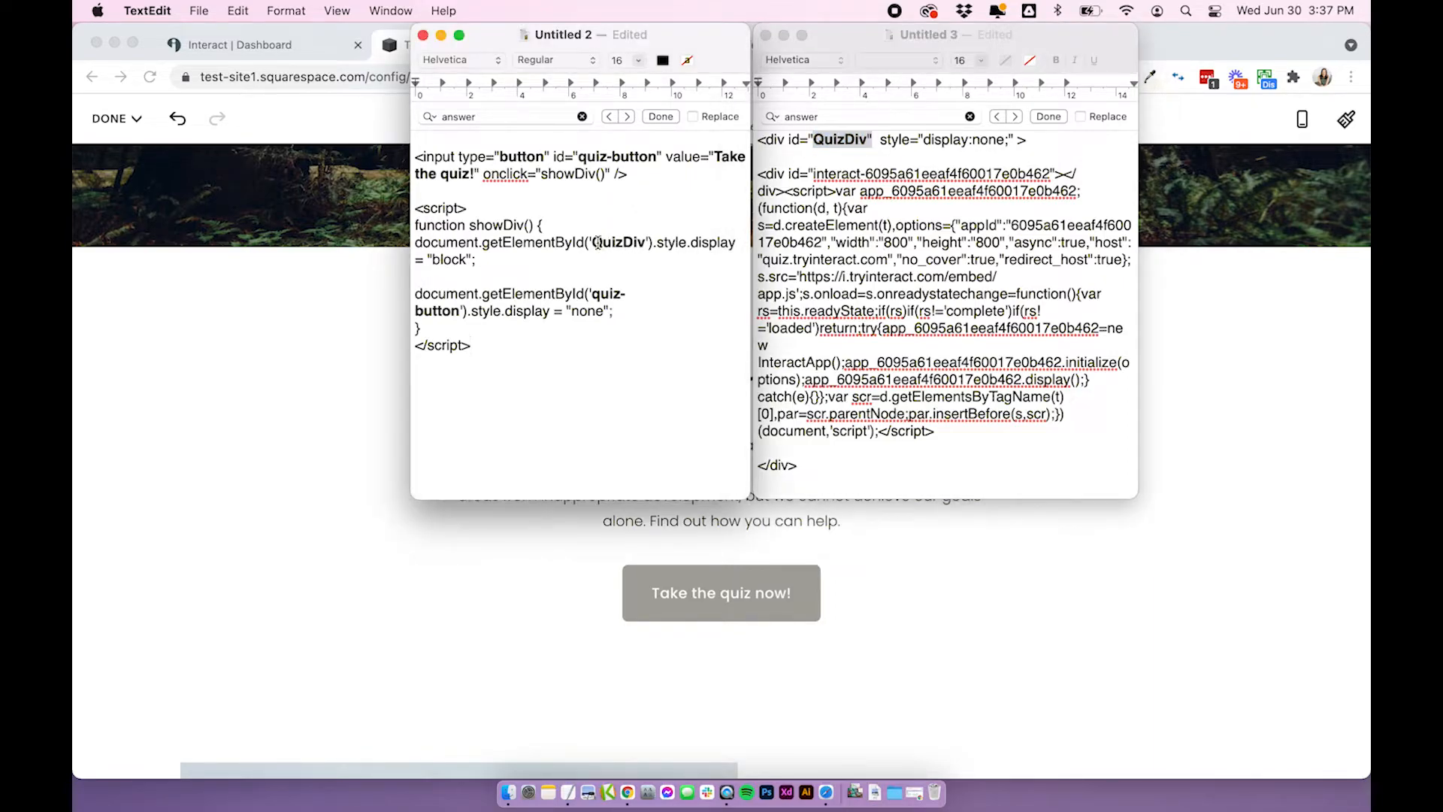
{"action": "double_click", "coordinate": [618, 242]}
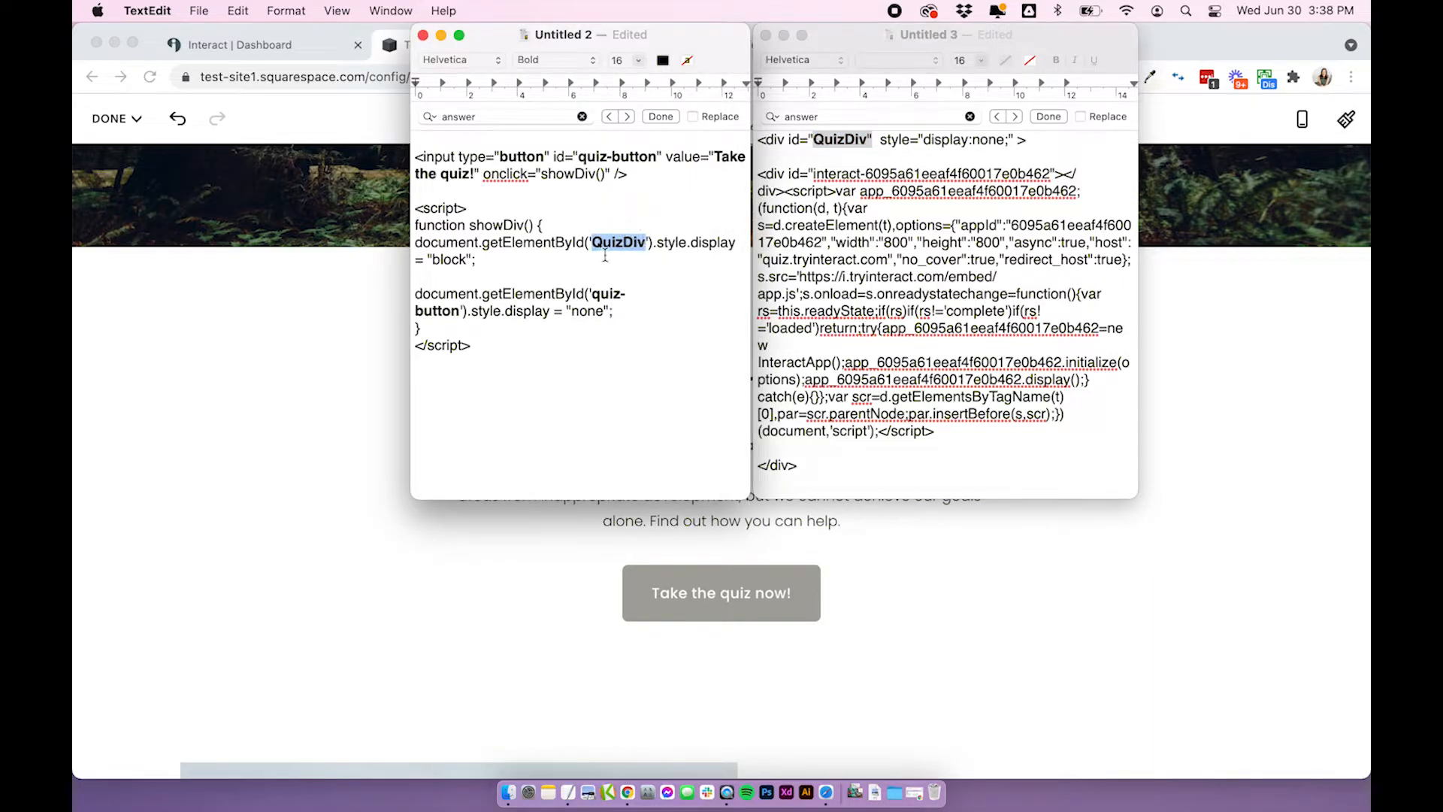
{"action": "left_click", "coordinate": [536, 260]}
{"action": "type", "text": " now"}
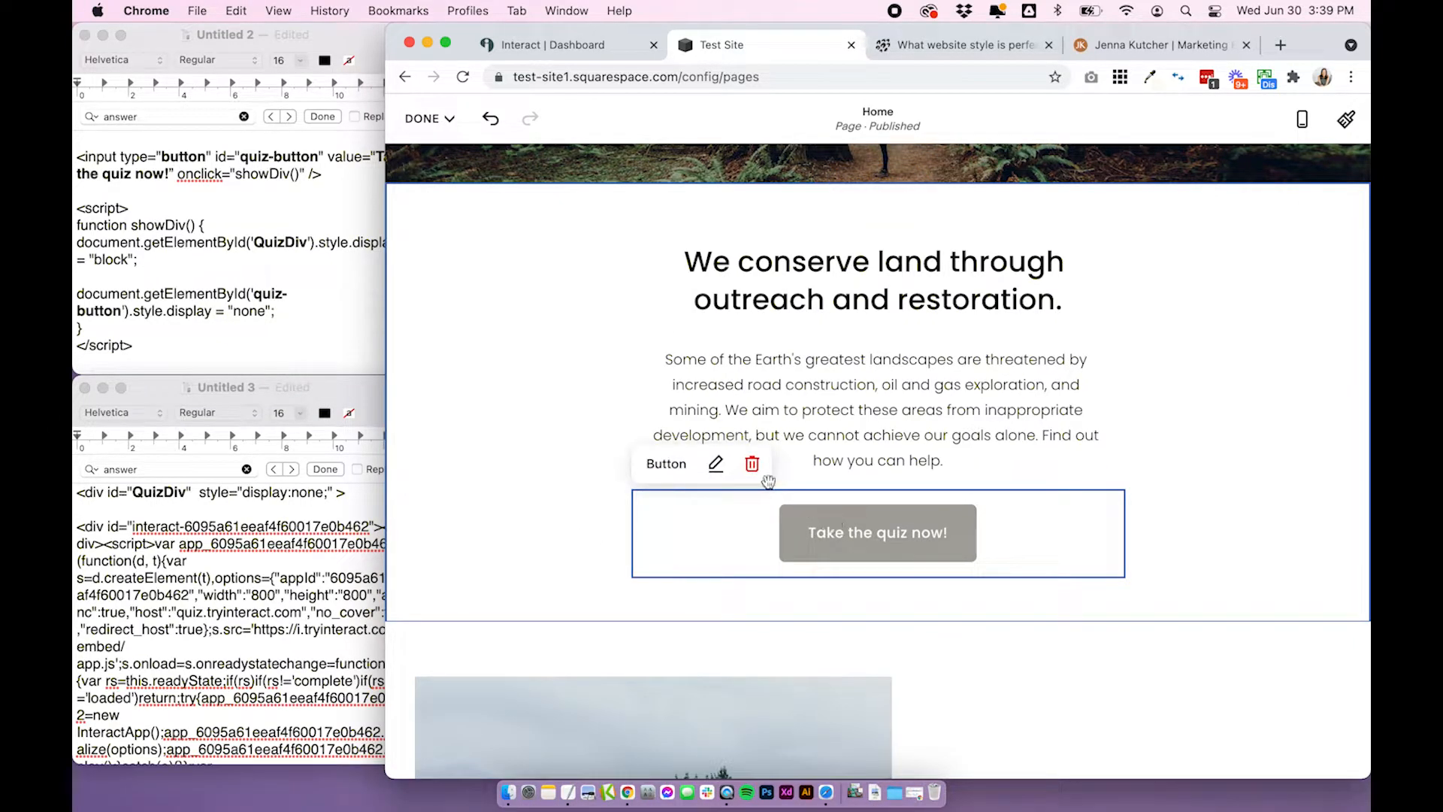
{"action": "left_click", "coordinate": [752, 463]}
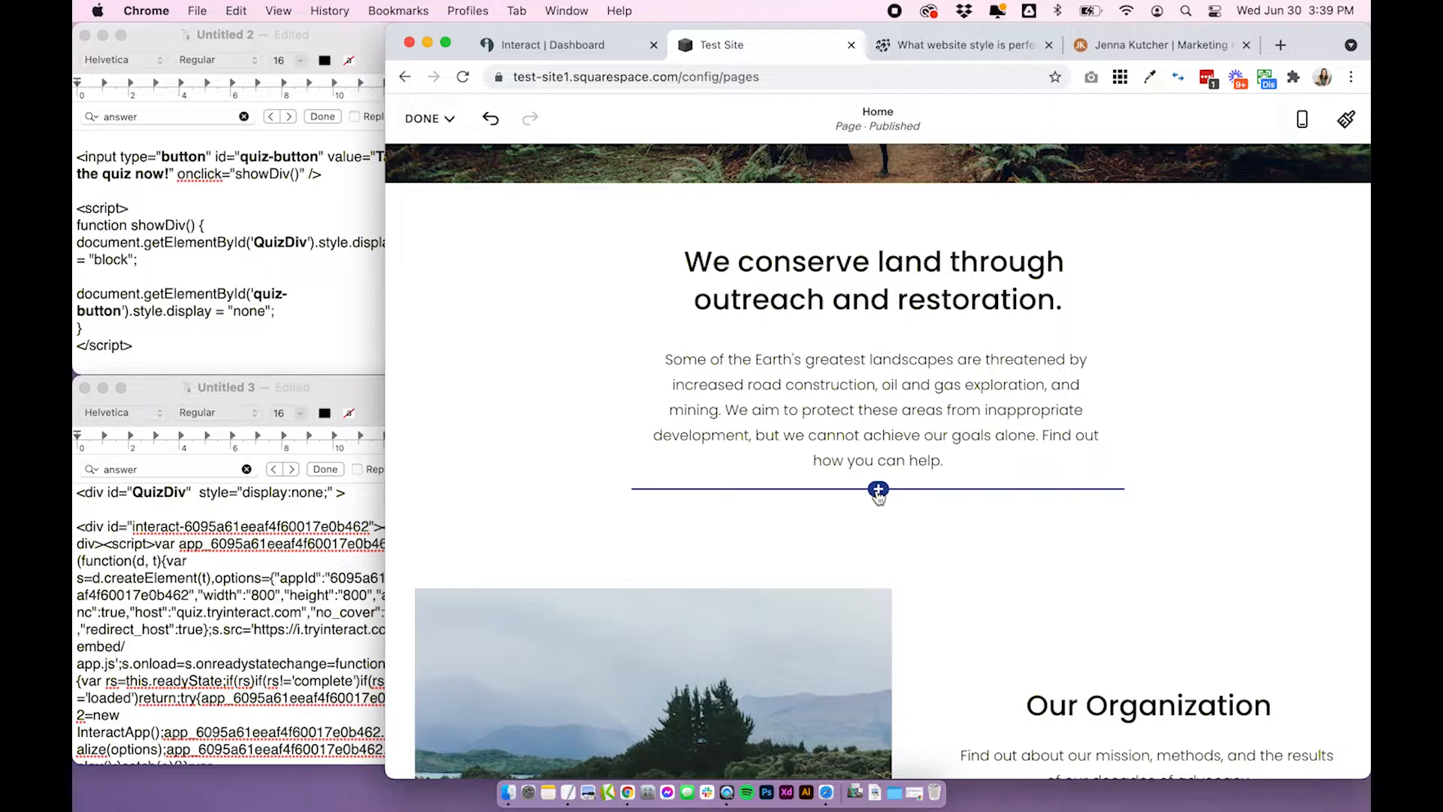
Insert a Code block below the intro and select the hidden QuizDiv embed code in TextEdit for it.
{"action": "left_click", "coordinate": [876, 488]}
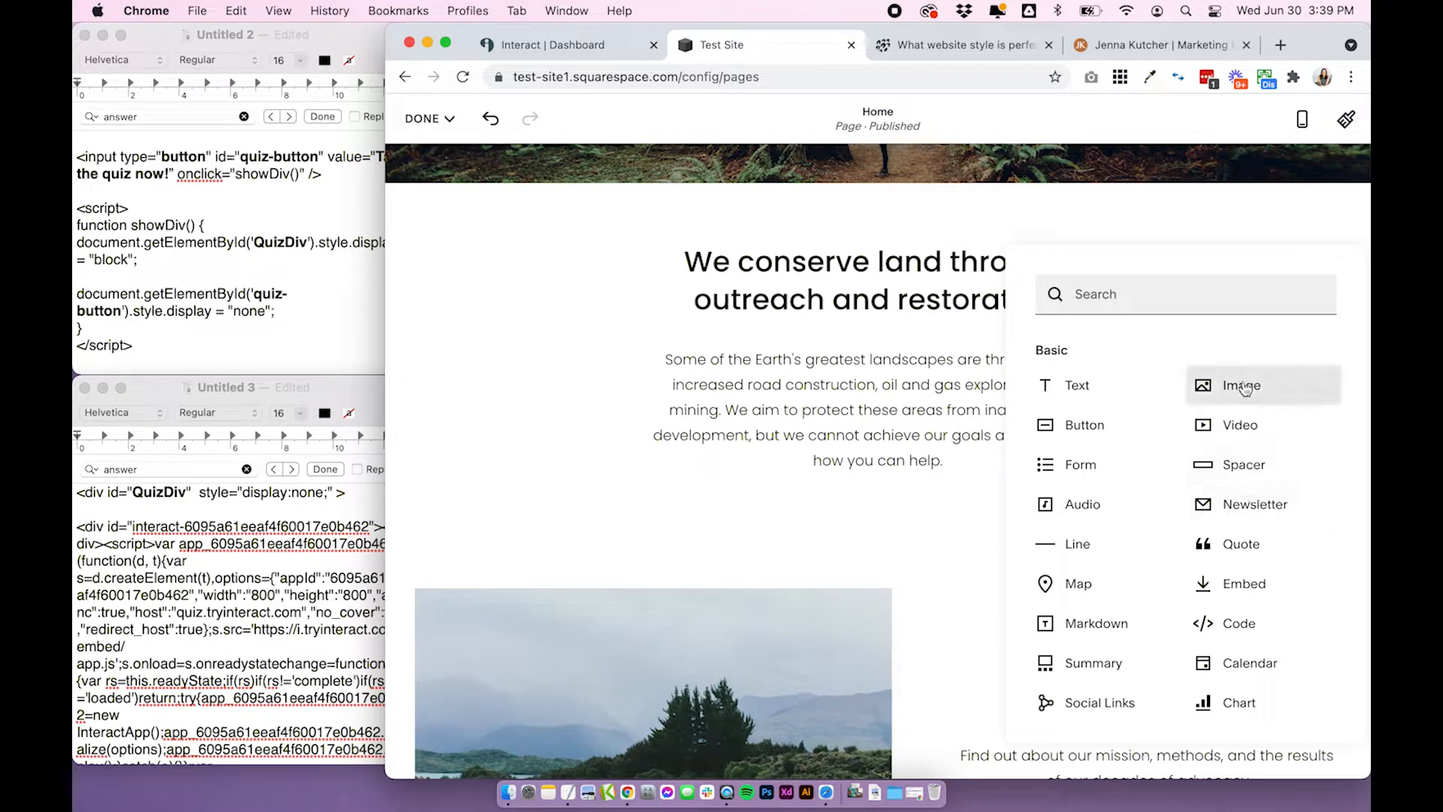
{"action": "left_click", "coordinate": [1239, 622]}
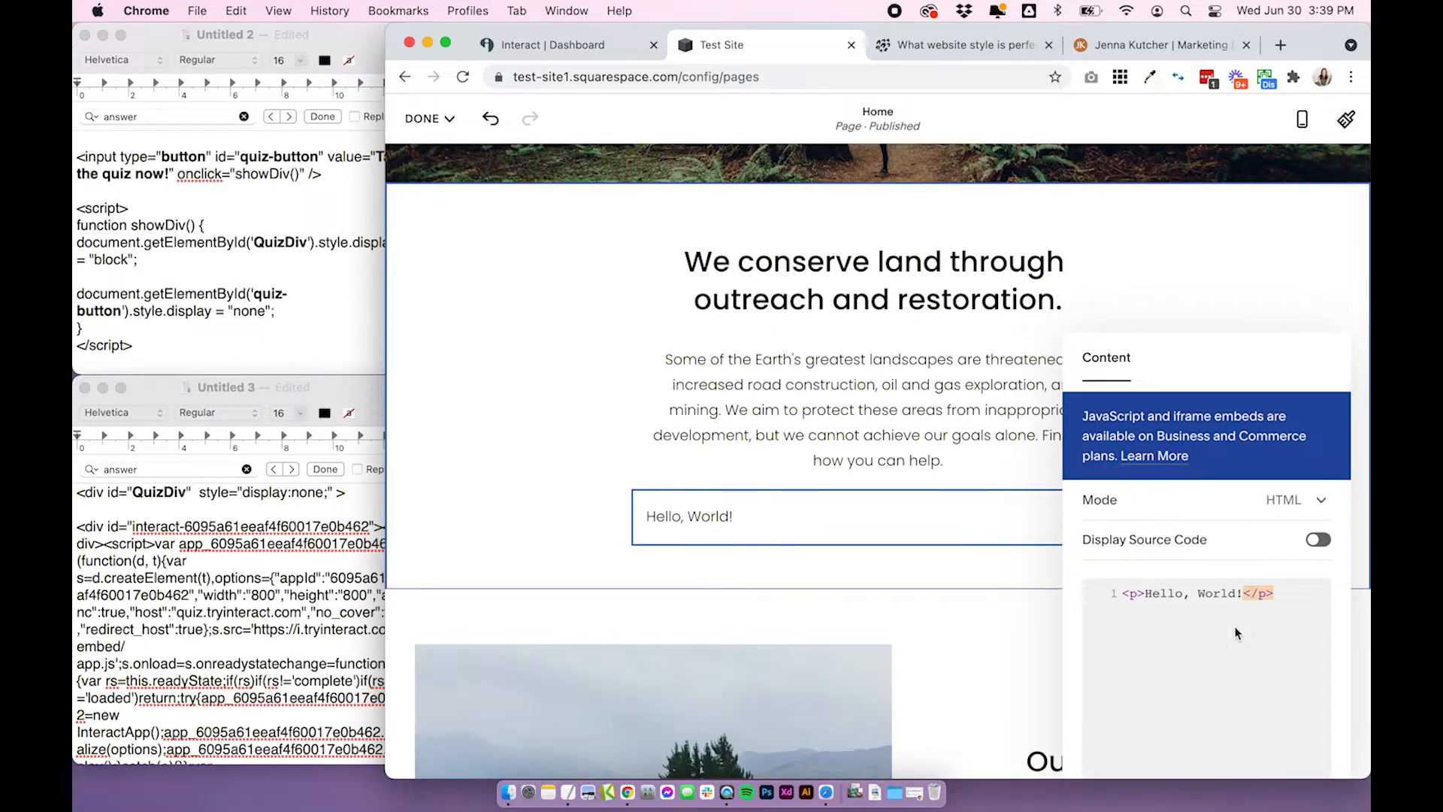
{"action": "left_click", "coordinate": [225, 387]}
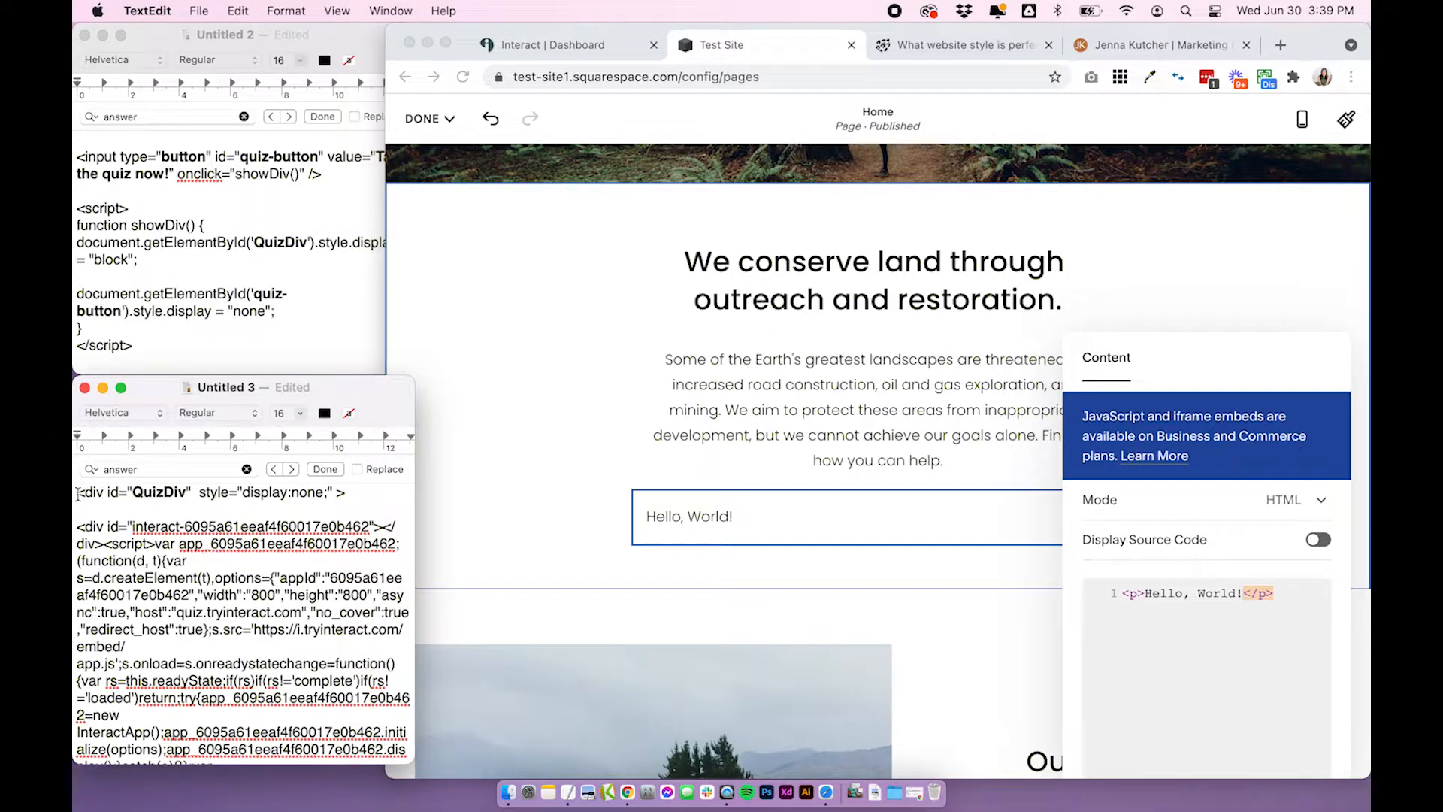
{"action": "left_click_drag", "start_coordinate": [76, 491], "coordinate": [236, 581]}
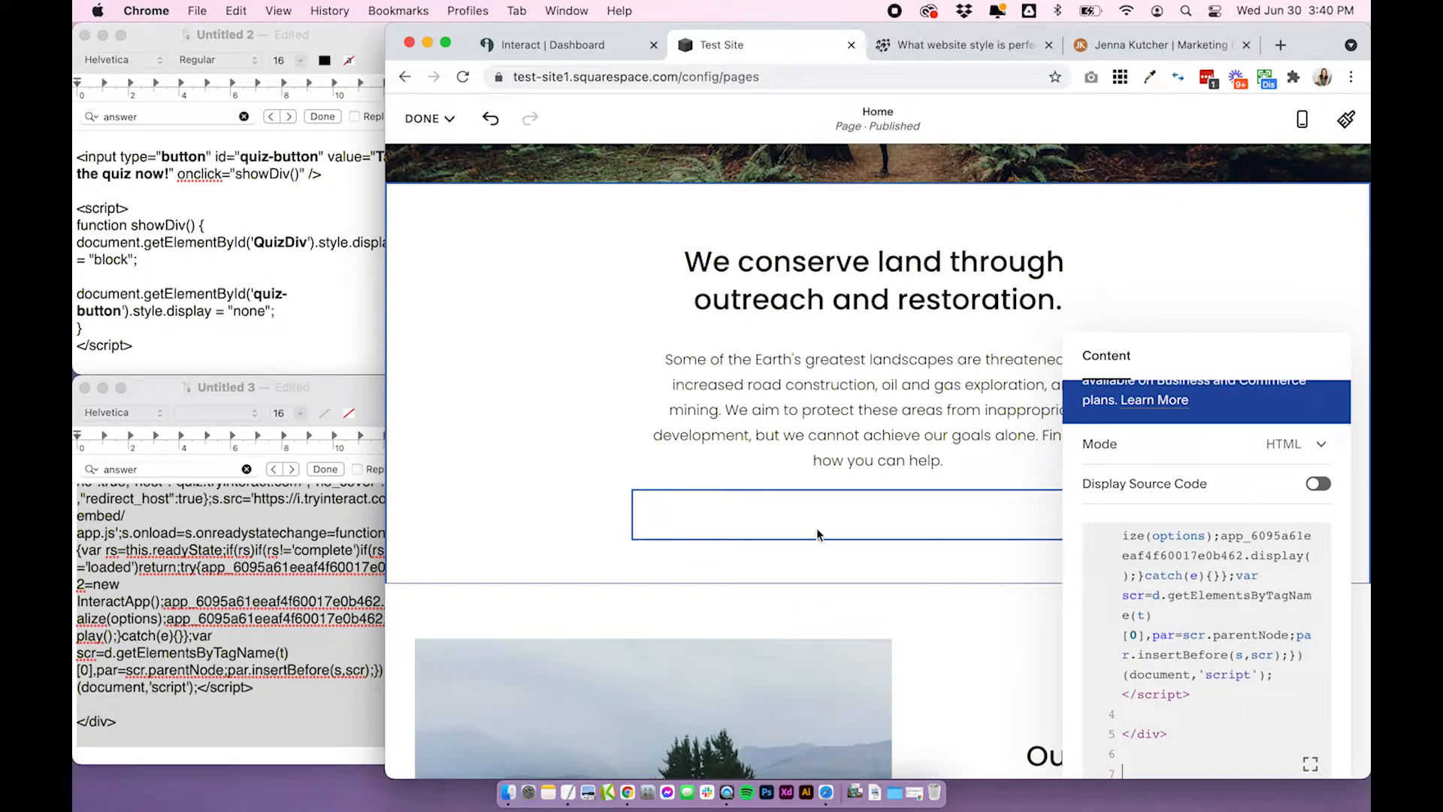
{"action": "mouse_move", "coordinate": [925, 535]}
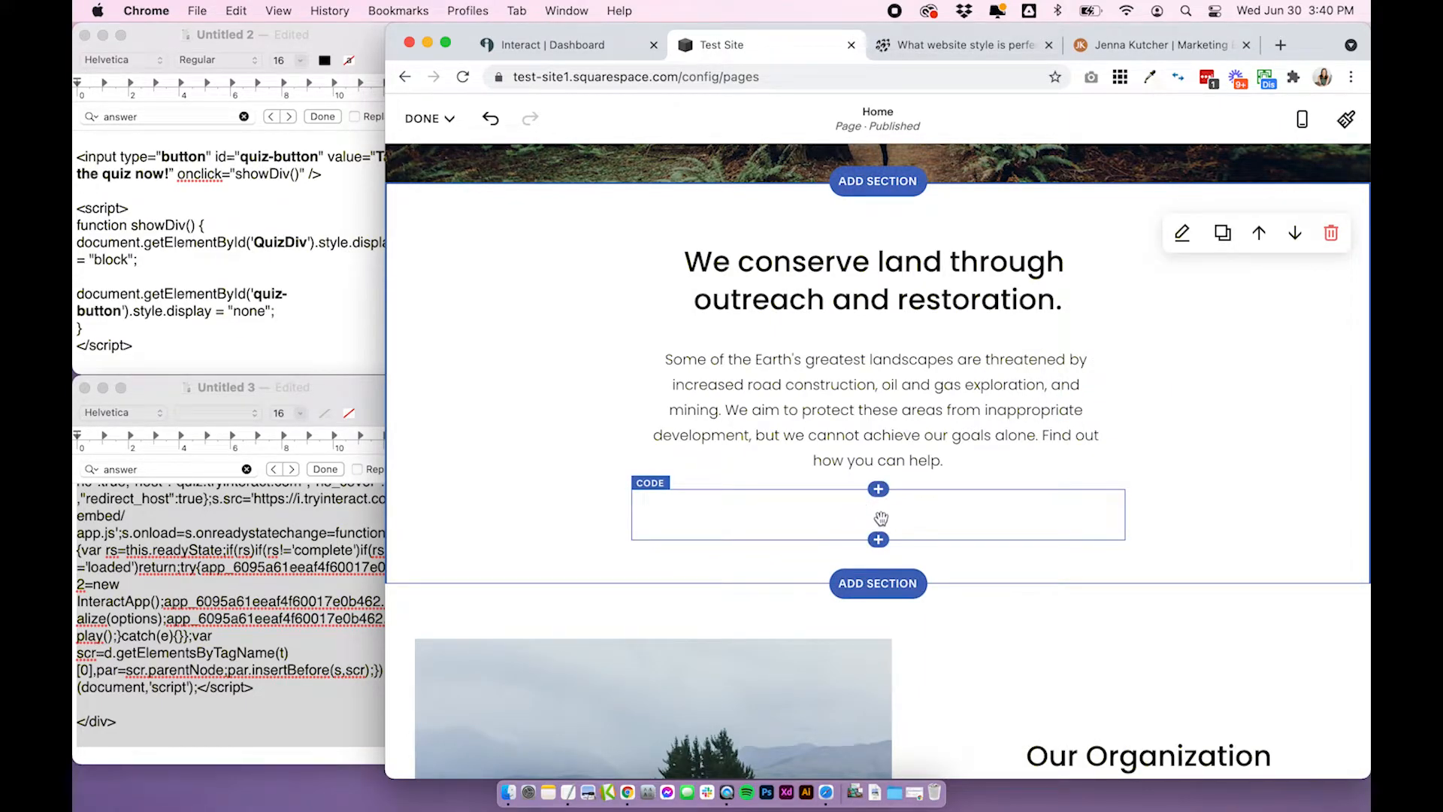
Add a second Code block with the 'Take the quiz now!' button and showDiv script, then save with Done.
{"action": "left_click", "coordinate": [876, 488]}
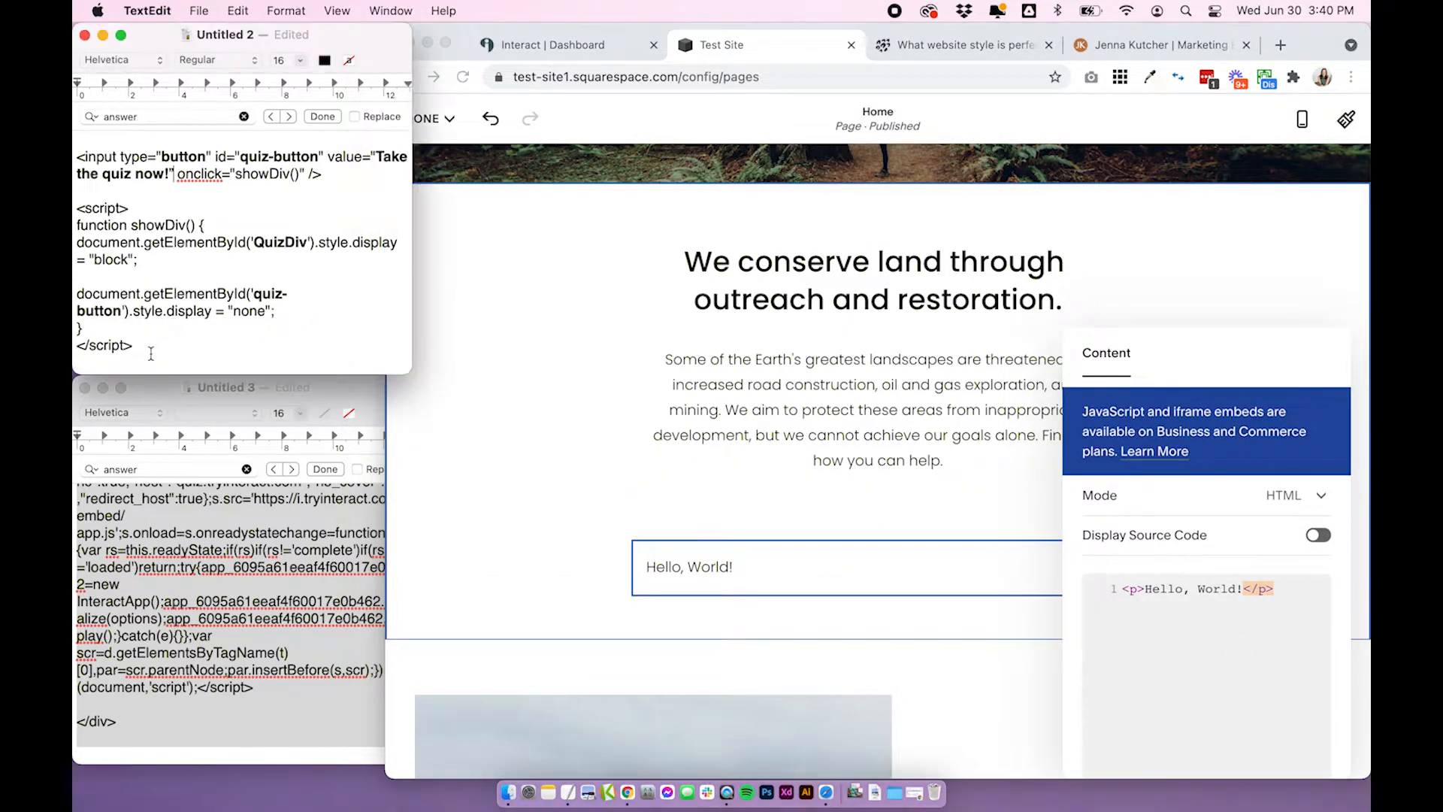
{"action": "key", "text": "cmd+a"}
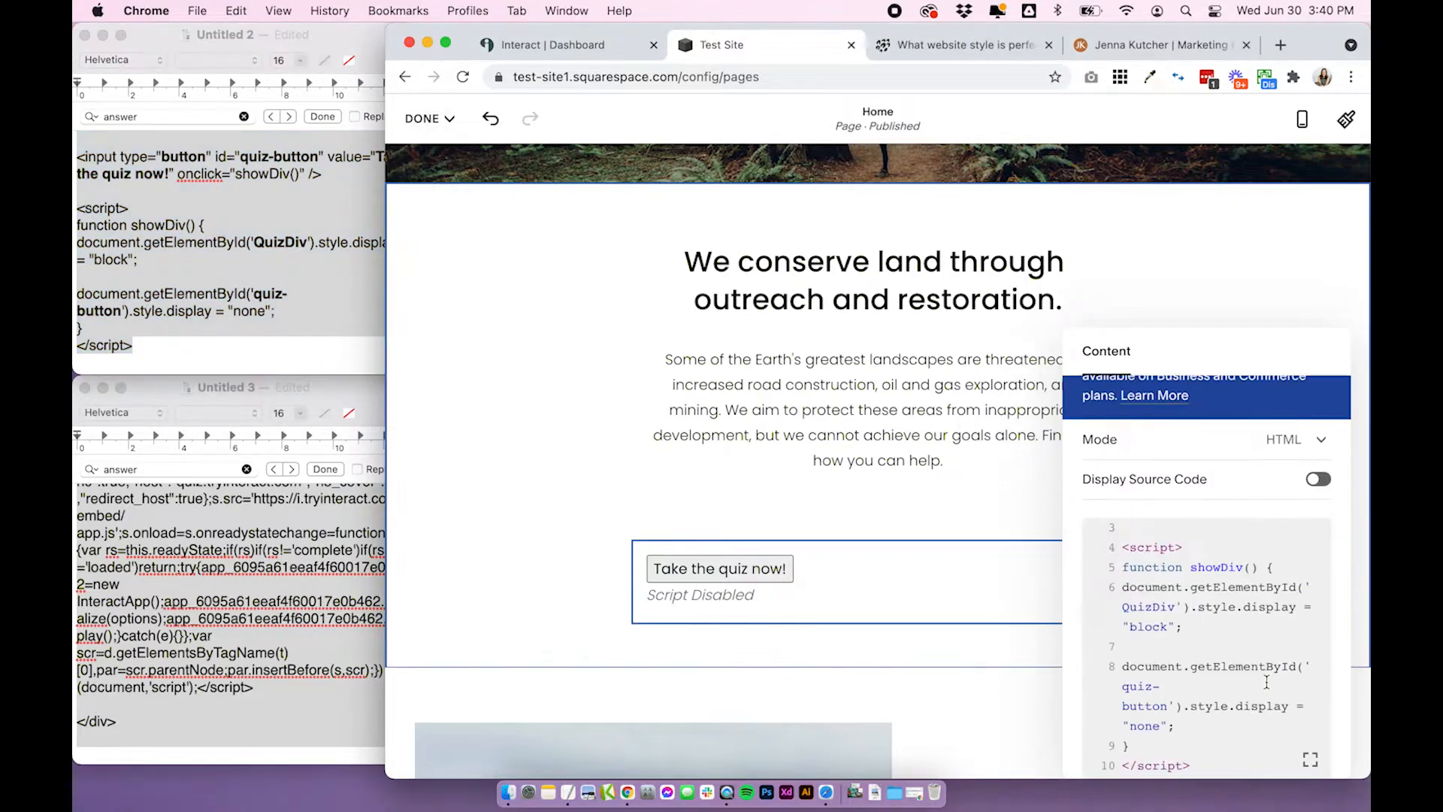
{"action": "mouse_move", "coordinate": [753, 515]}
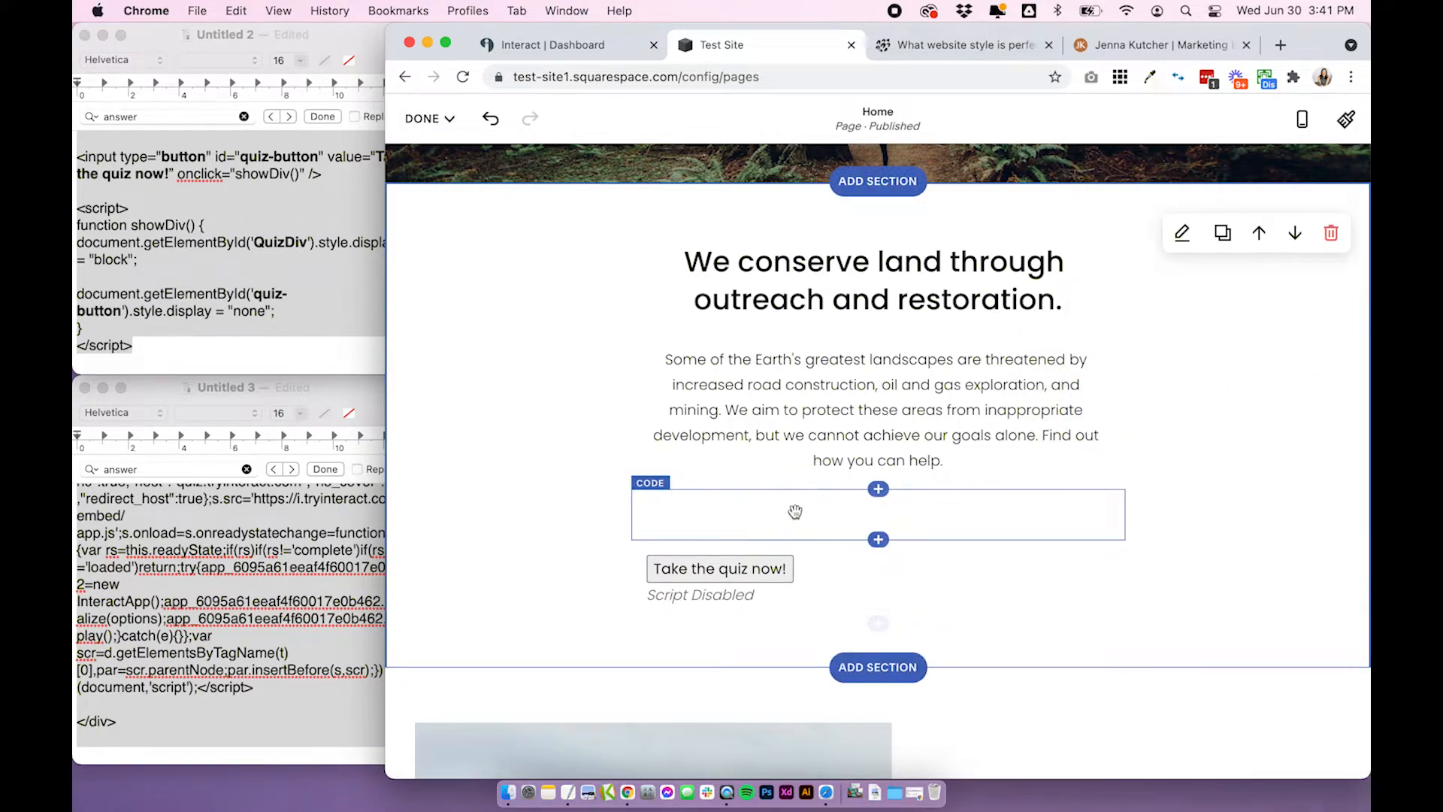
{"action": "left_click", "coordinate": [429, 118]}
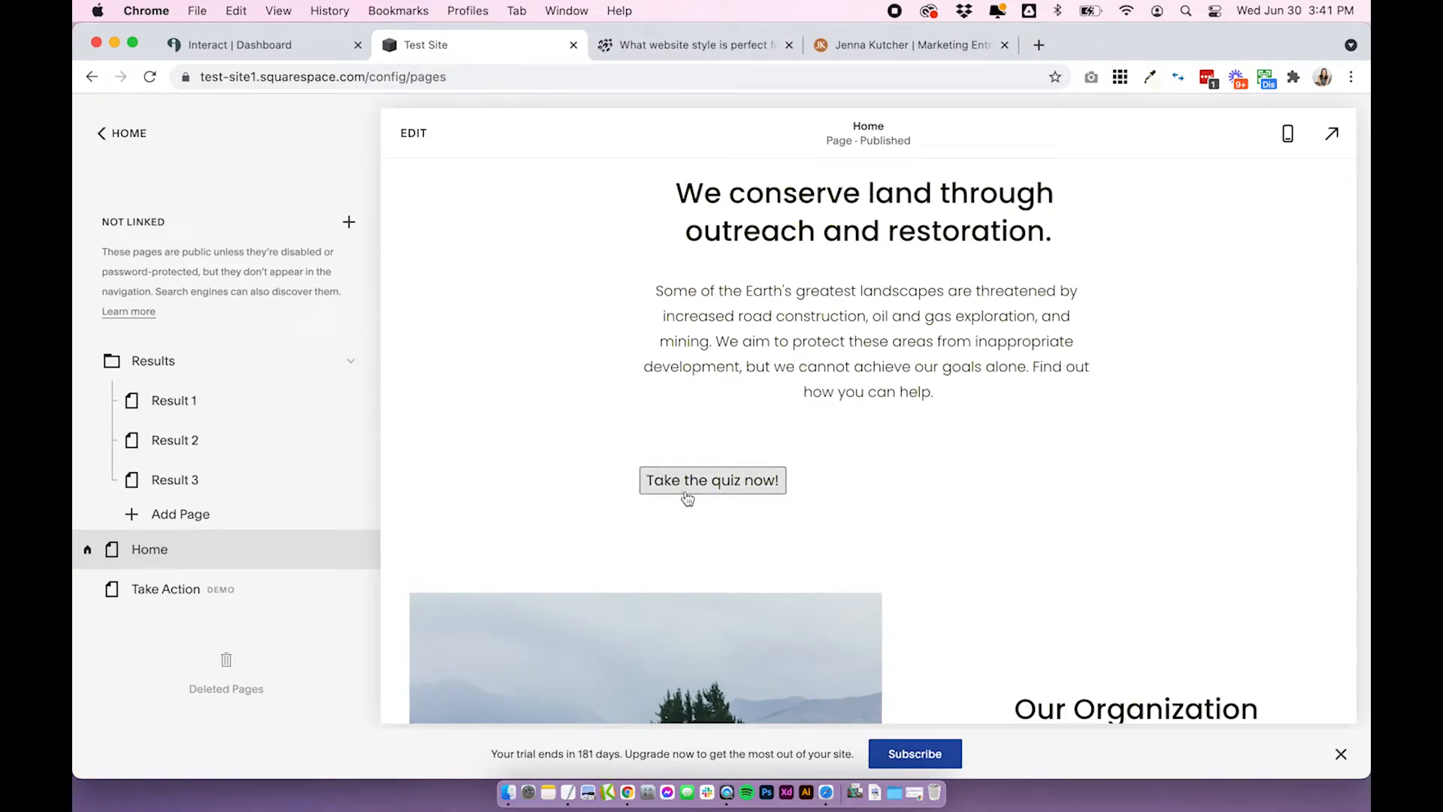
Trigger the 'Take the quiz now!' button in the preview and scroll through the revealed industry quiz.
{"action": "left_click", "coordinate": [711, 480]}
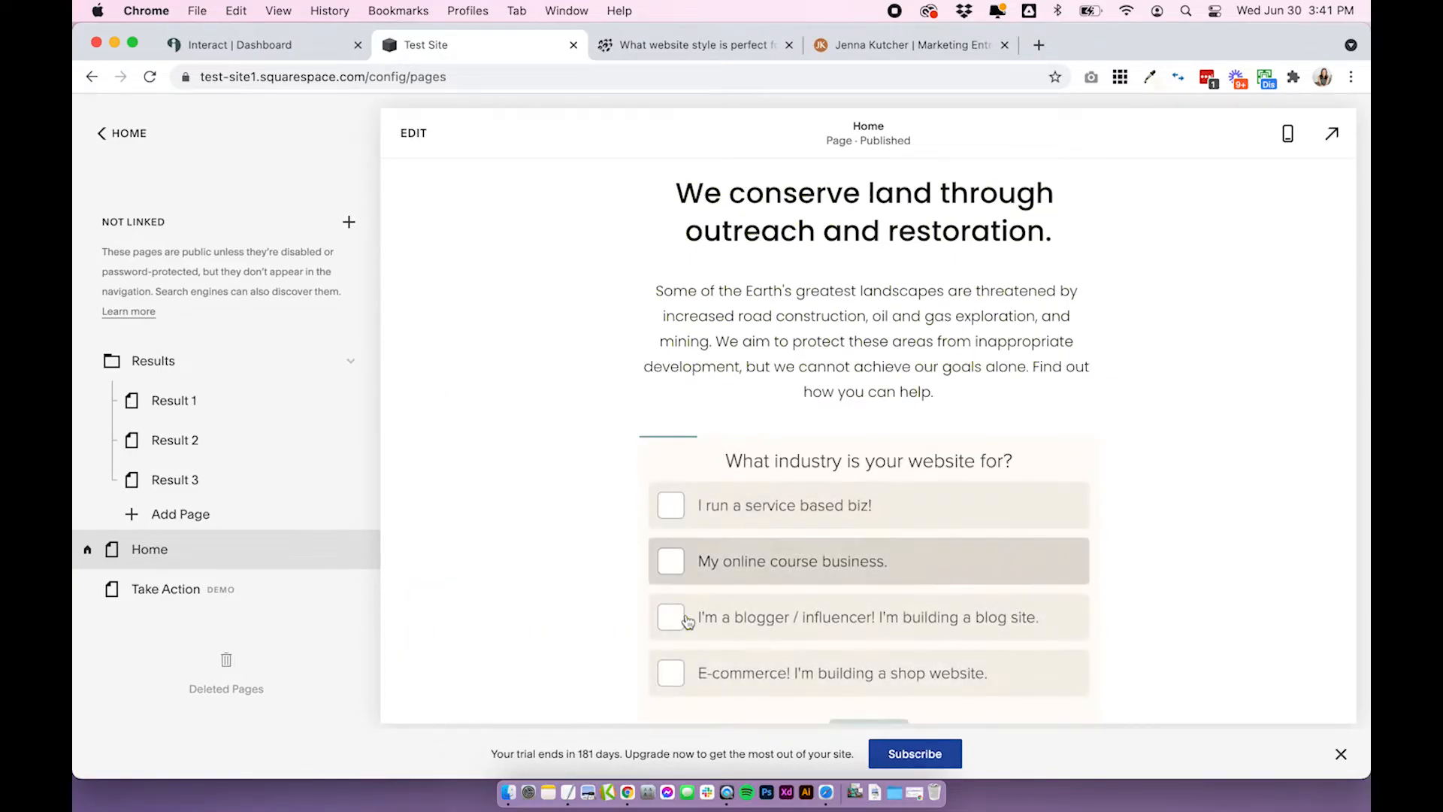
{"action": "scroll", "scroll_direction": "down", "scroll_amount": 3}
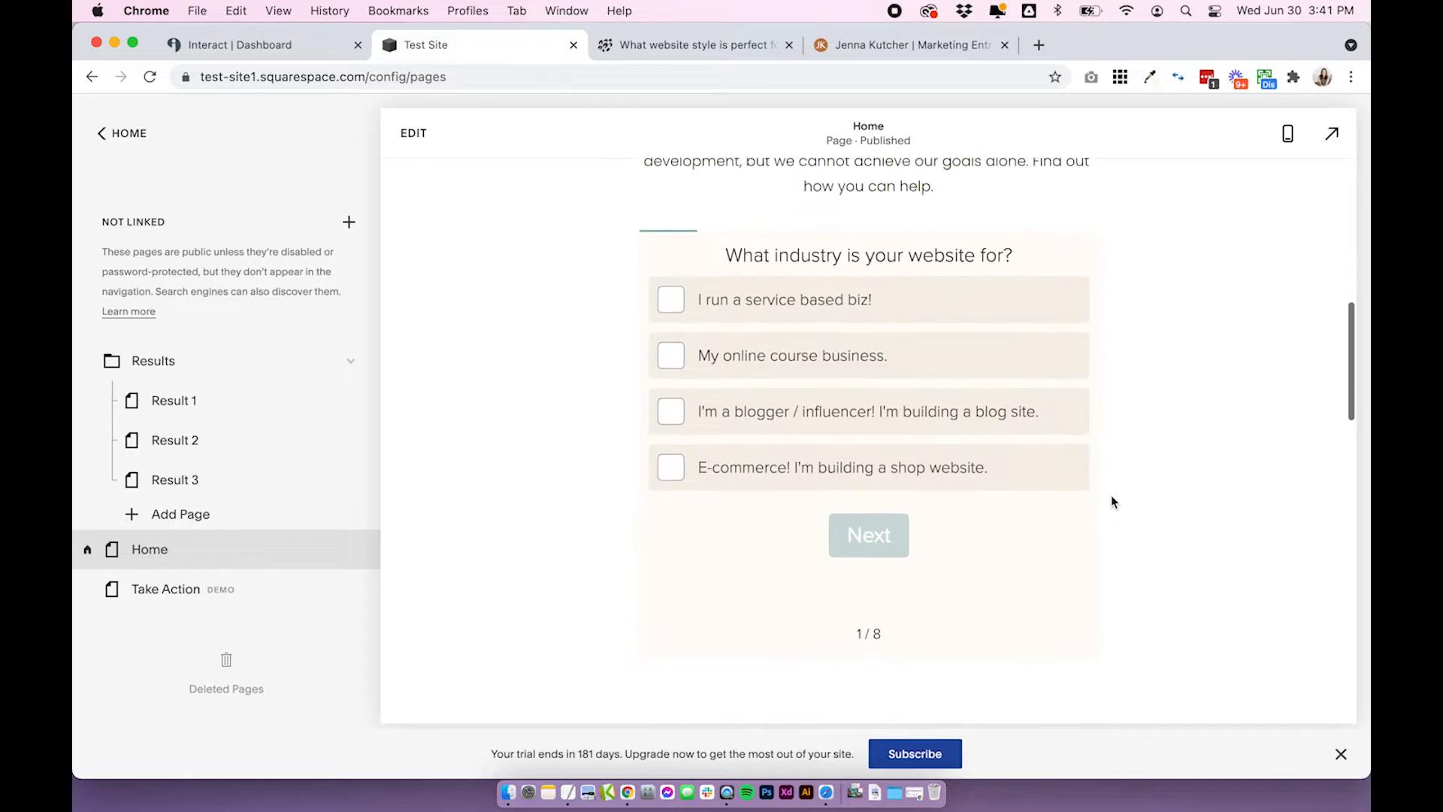
{"action": "scroll", "scroll_direction": "down", "scroll_amount": 3}
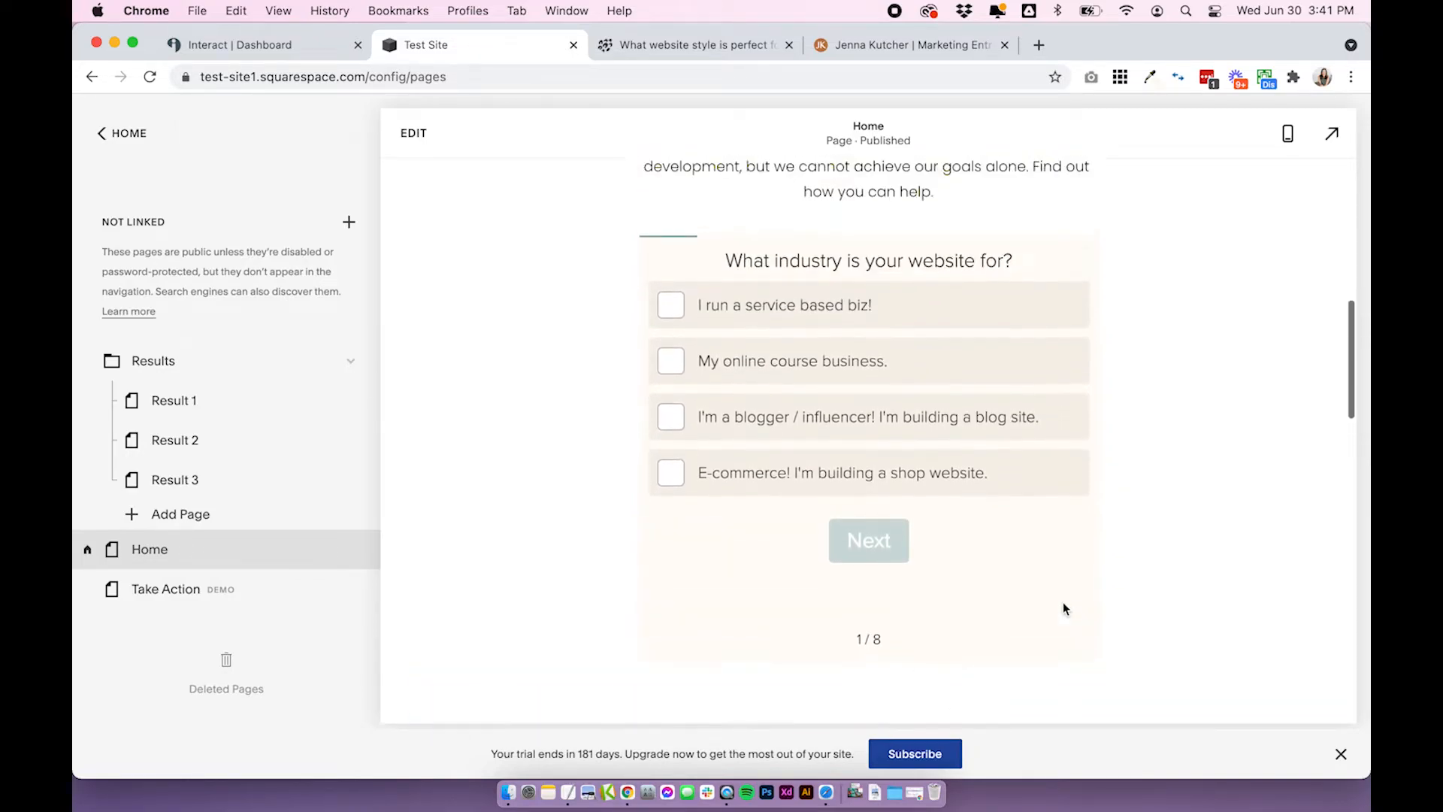
{"action": "scroll", "scroll_direction": "down", "scroll_amount": 3}
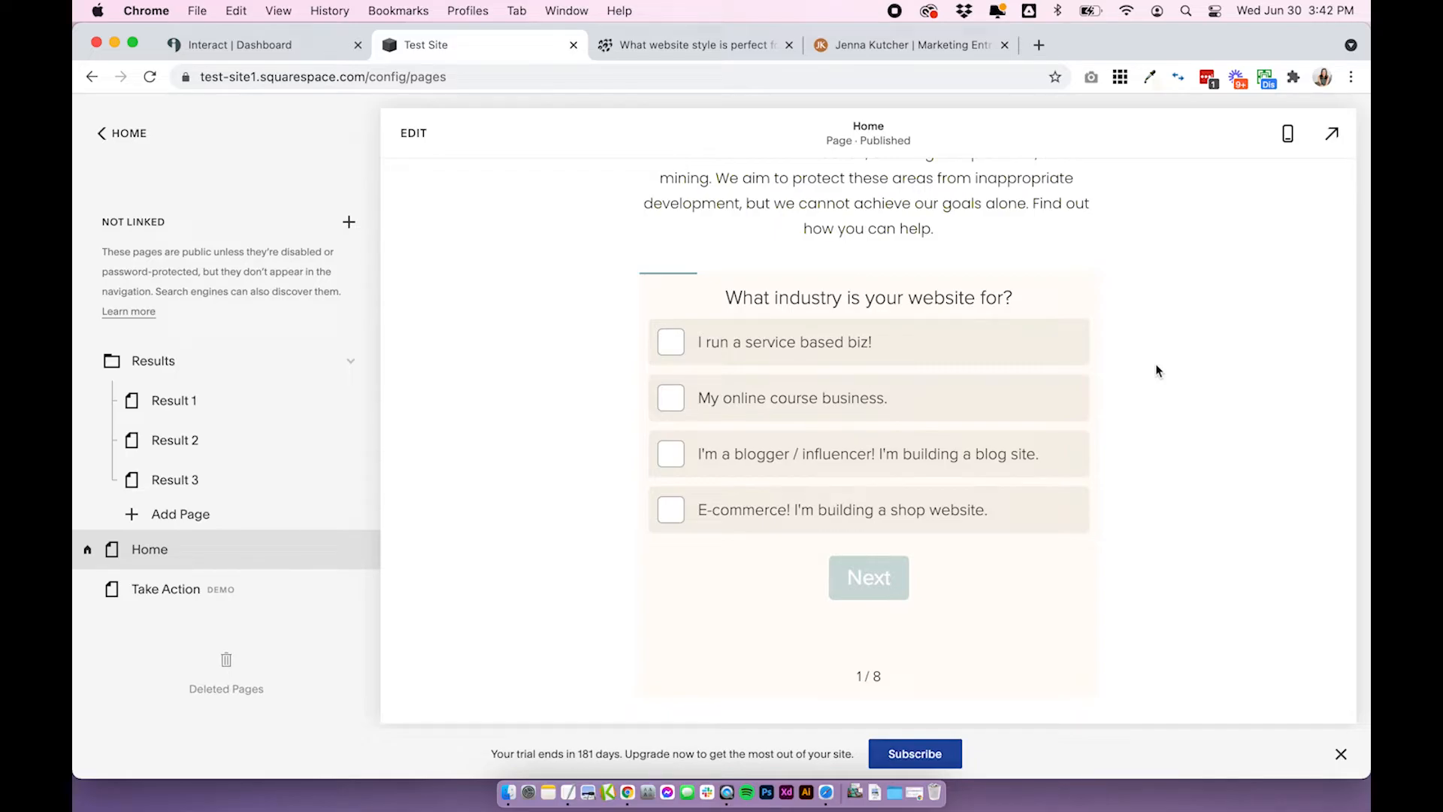
{"action": "mouse_move", "coordinate": [436, 191]}
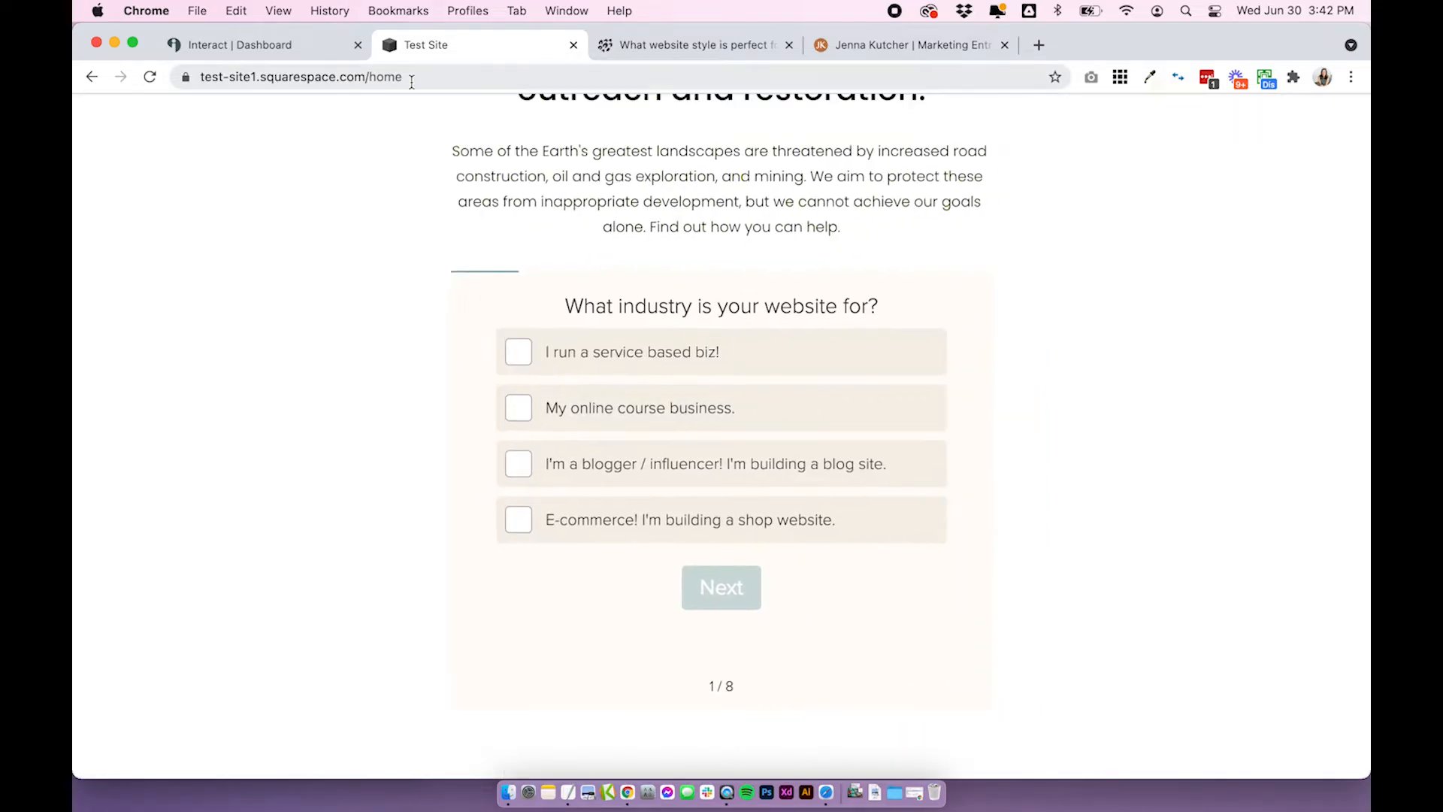
Reload the live home page, then select all #quiz-button CSS rules in the TextEdit notes for copying.
{"action": "left_click", "coordinate": [299, 77]}
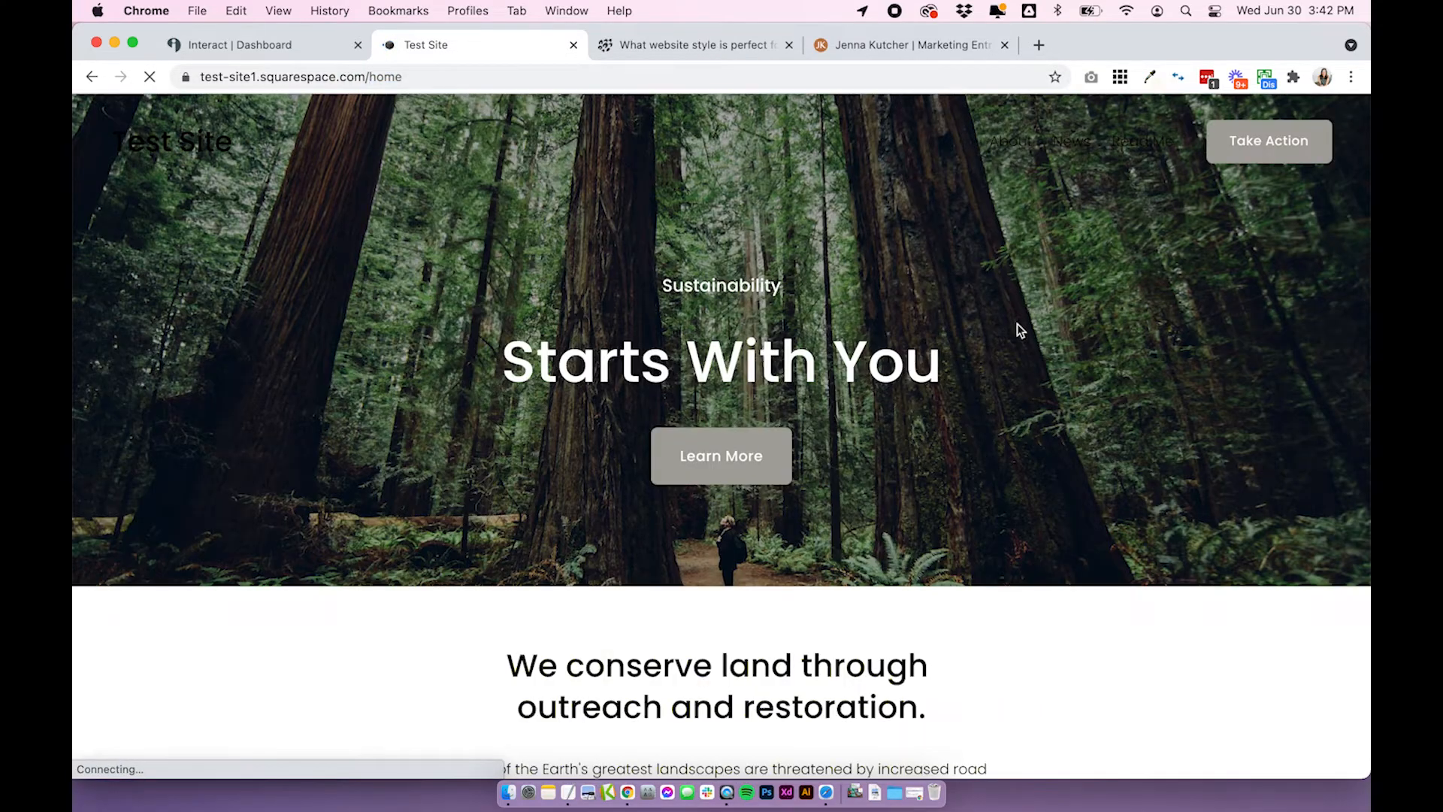
{"action": "scroll", "scroll_direction": "down", "scroll_amount": 3}
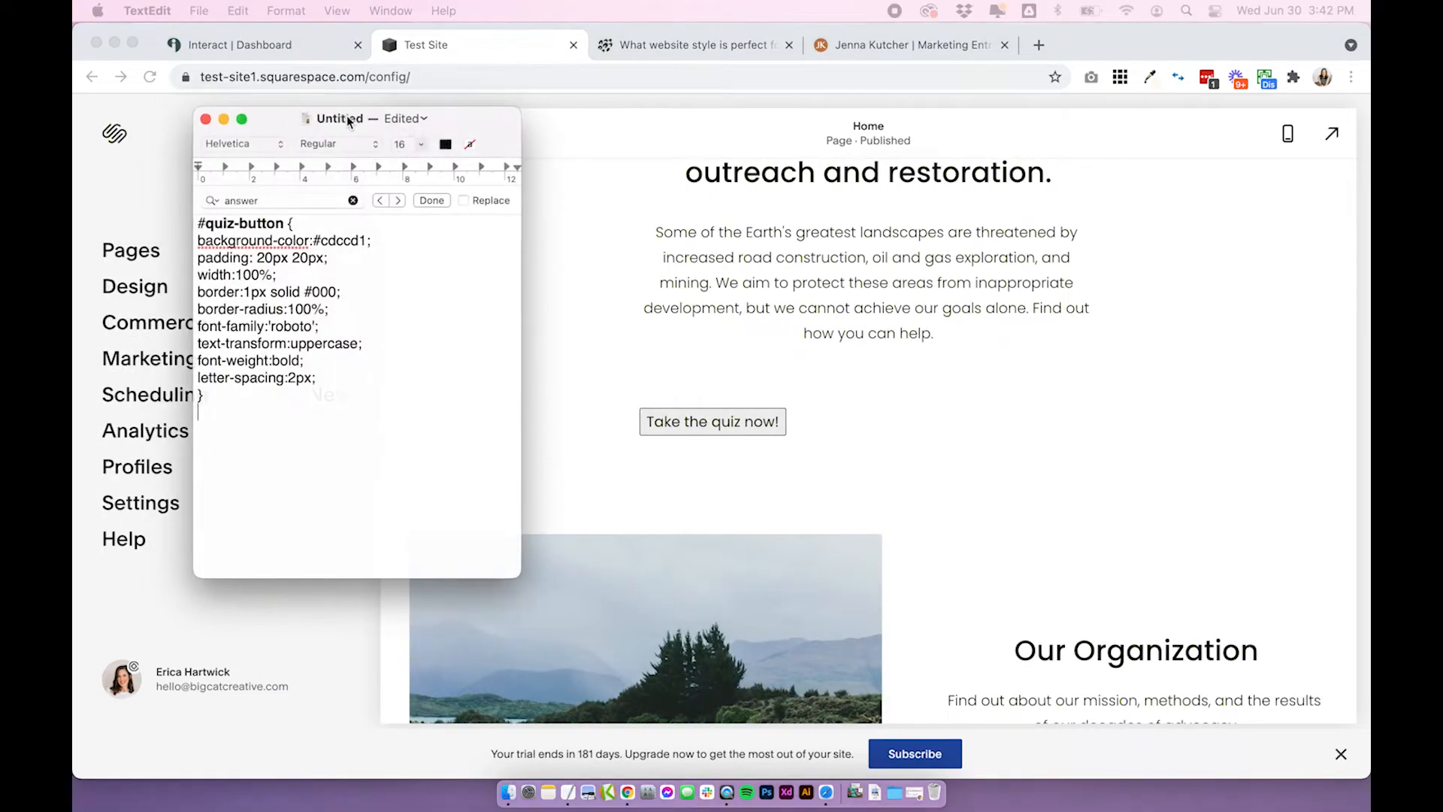
{"action": "left_click_drag", "start_coordinate": [342, 117], "coordinate": [228, 153]}
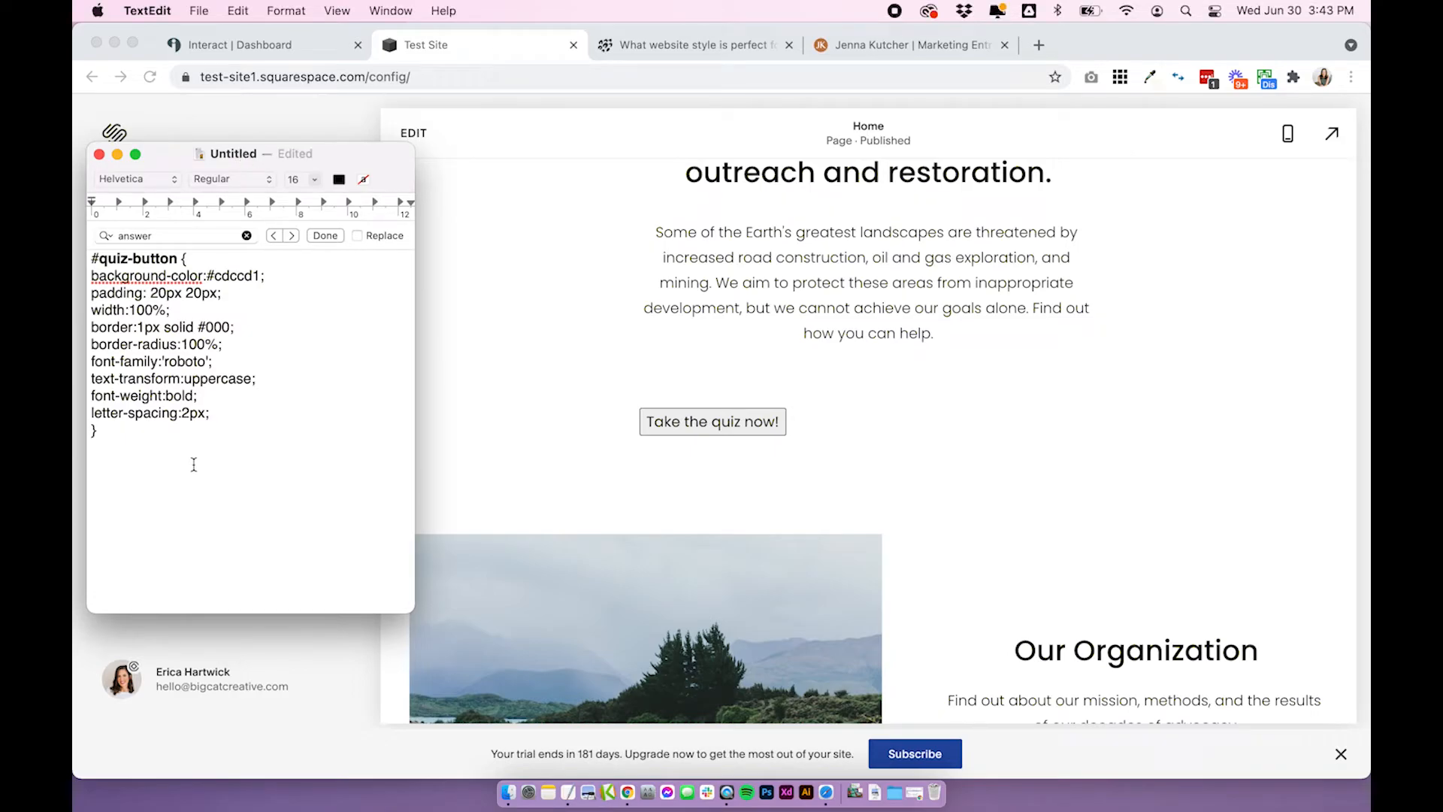
{"action": "key", "text": "cmd+a"}
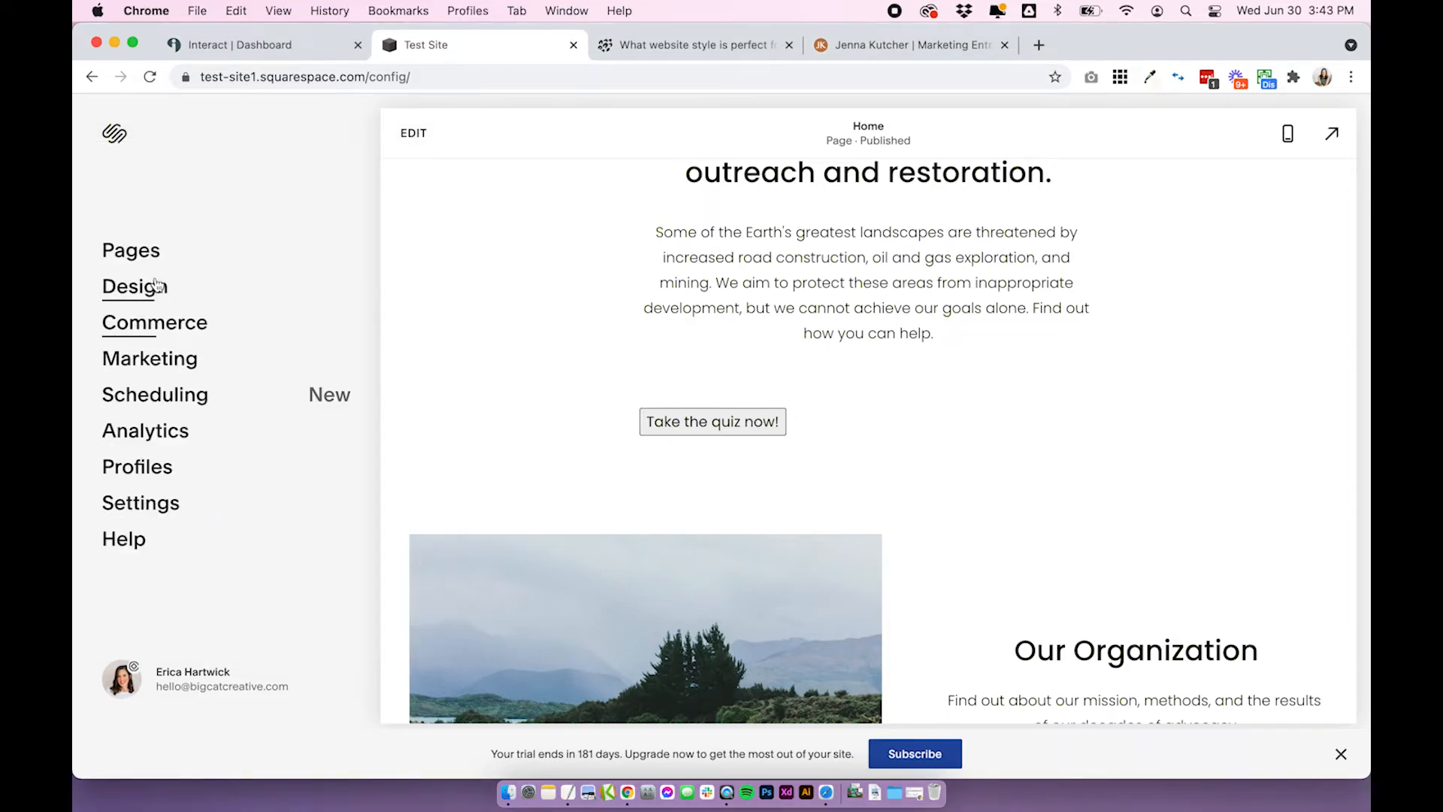
Paste the #quiz-button rules (black, full-width, uppercase) into Design > Custom CSS and save.
{"action": "left_click", "coordinate": [134, 286]}
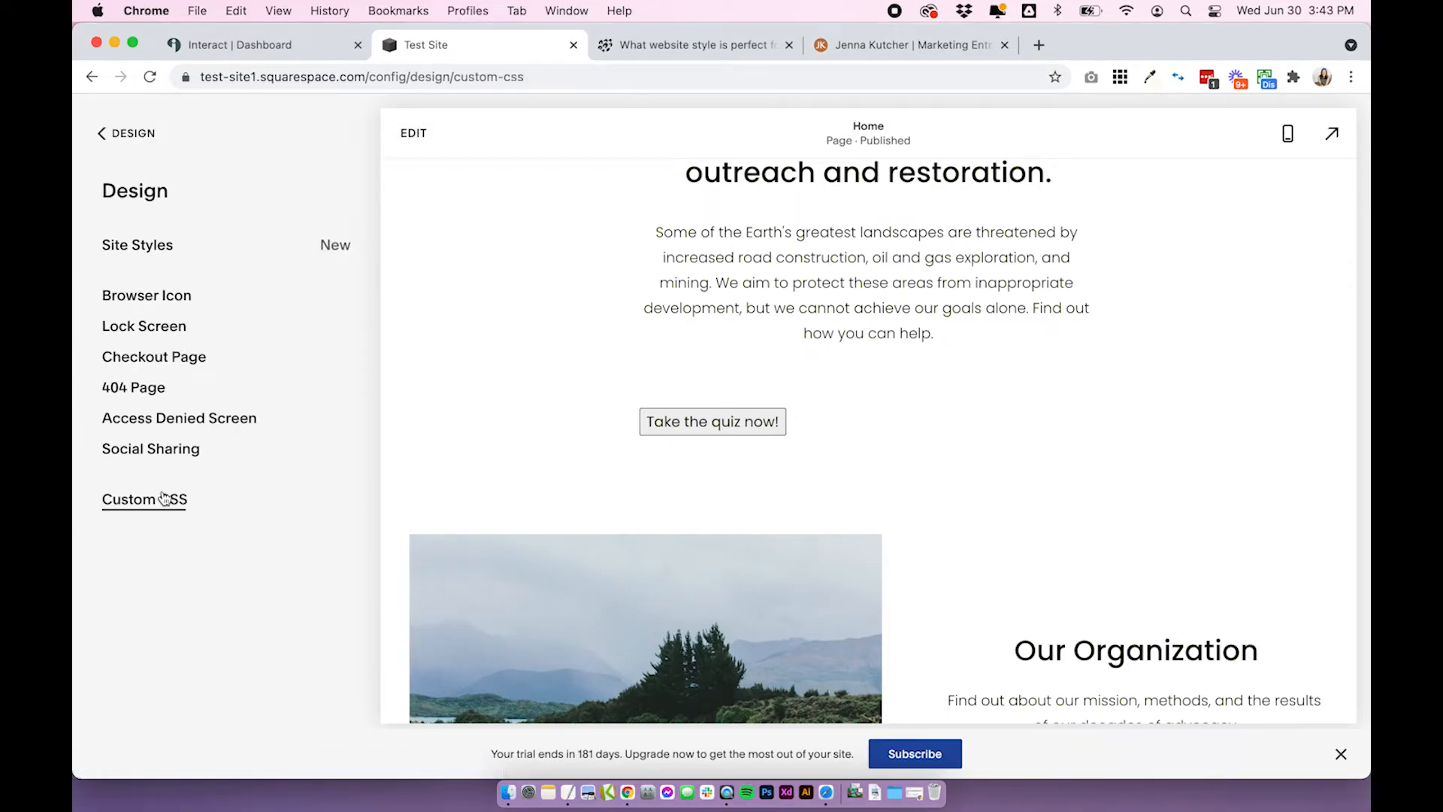
{"action": "left_click", "coordinate": [145, 499]}
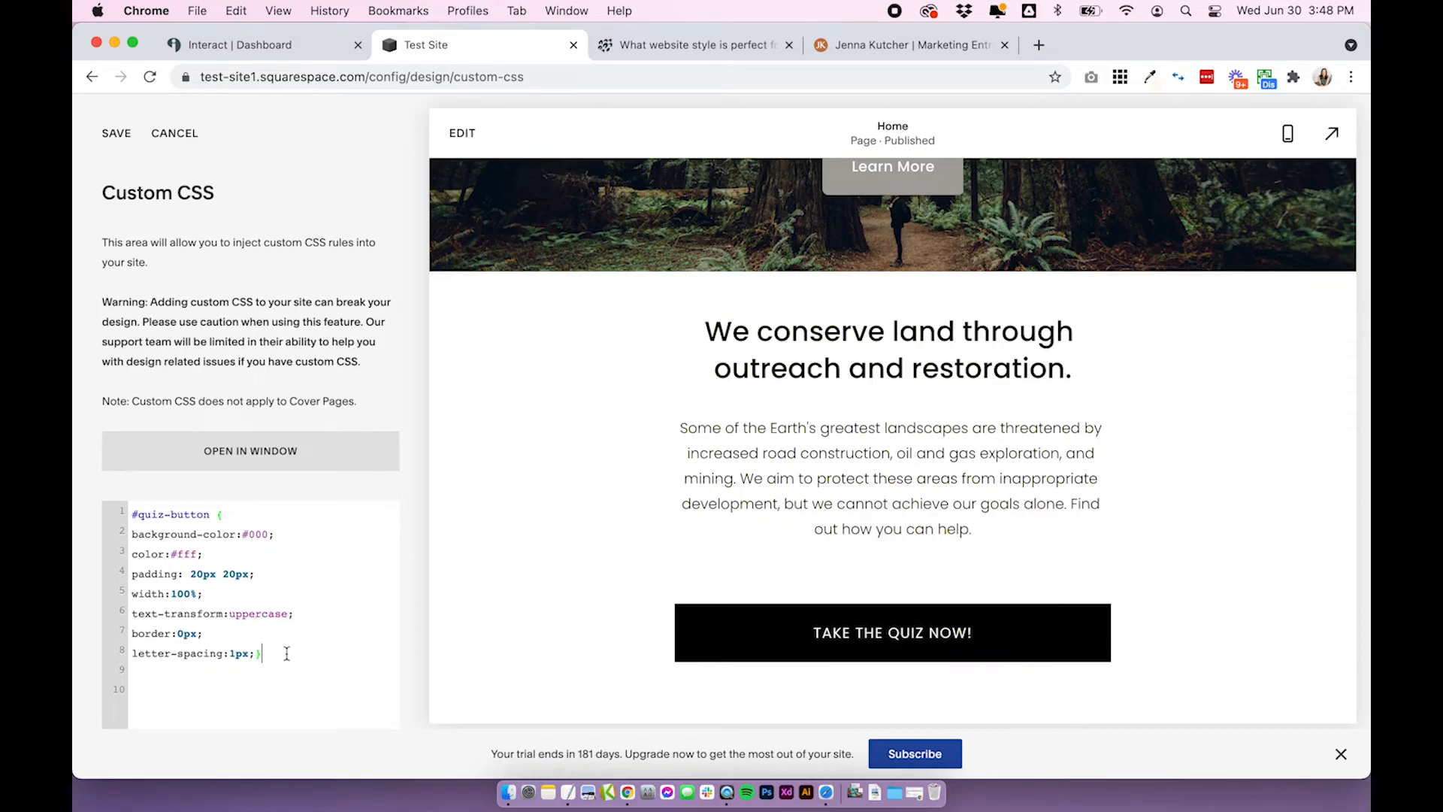
{"action": "left_click", "coordinate": [254, 573]}
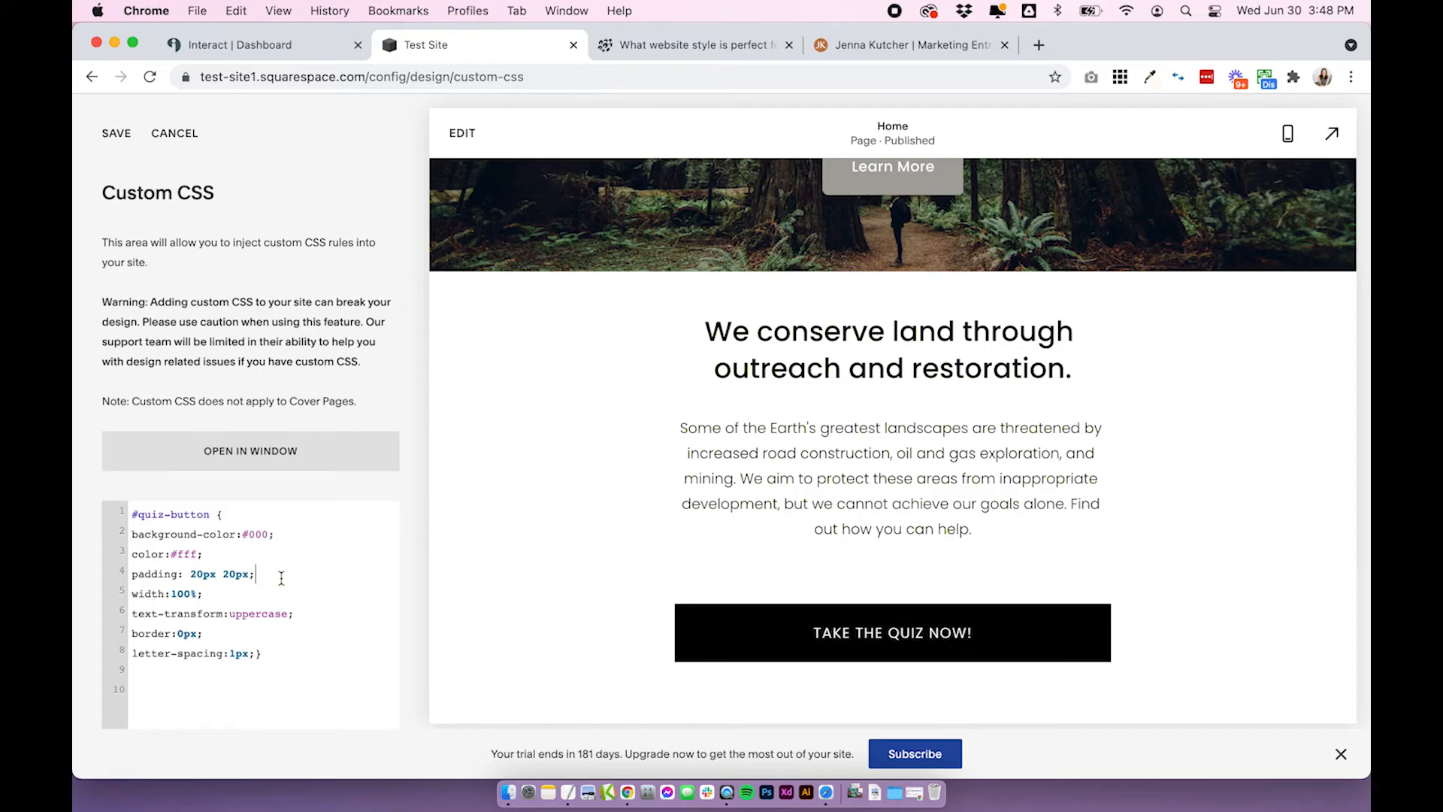
{"action": "left_click", "coordinate": [116, 133]}
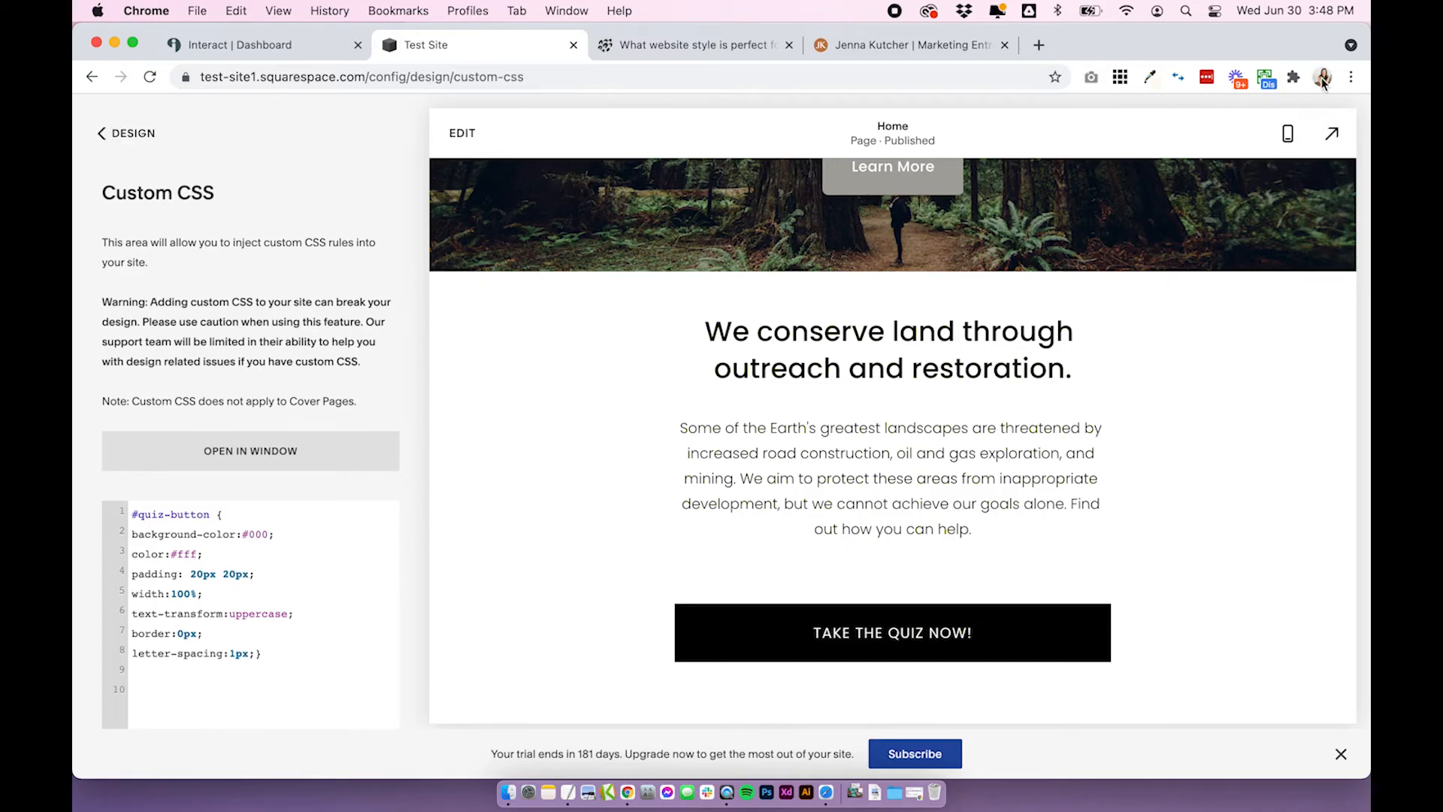
{"action": "left_click", "coordinate": [1330, 133]}
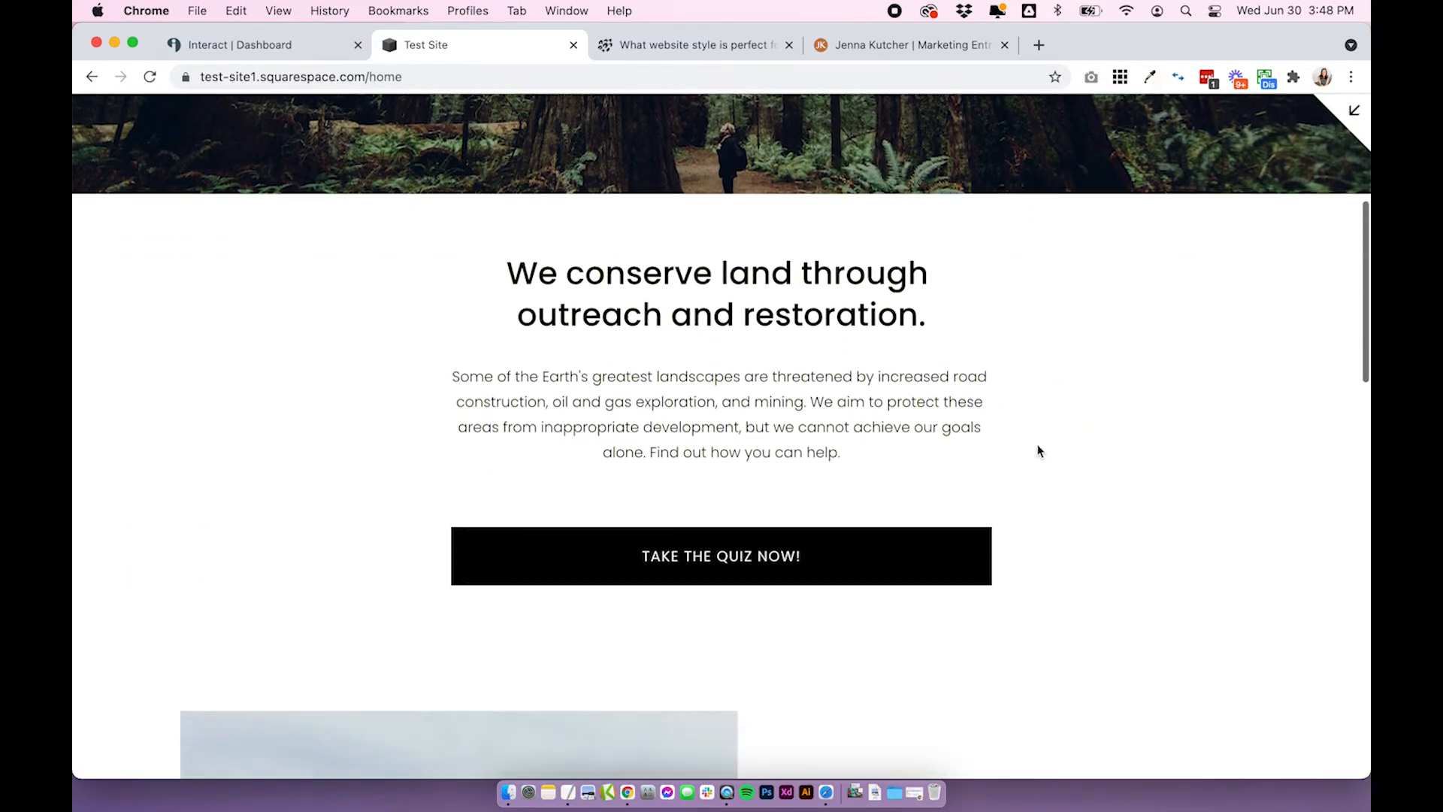
Trigger the black 'TAKE THE QUIZ NOW!' button on the live page to reveal the Interact quiz.
{"action": "scroll", "scroll_direction": "down", "scroll_amount": 3}
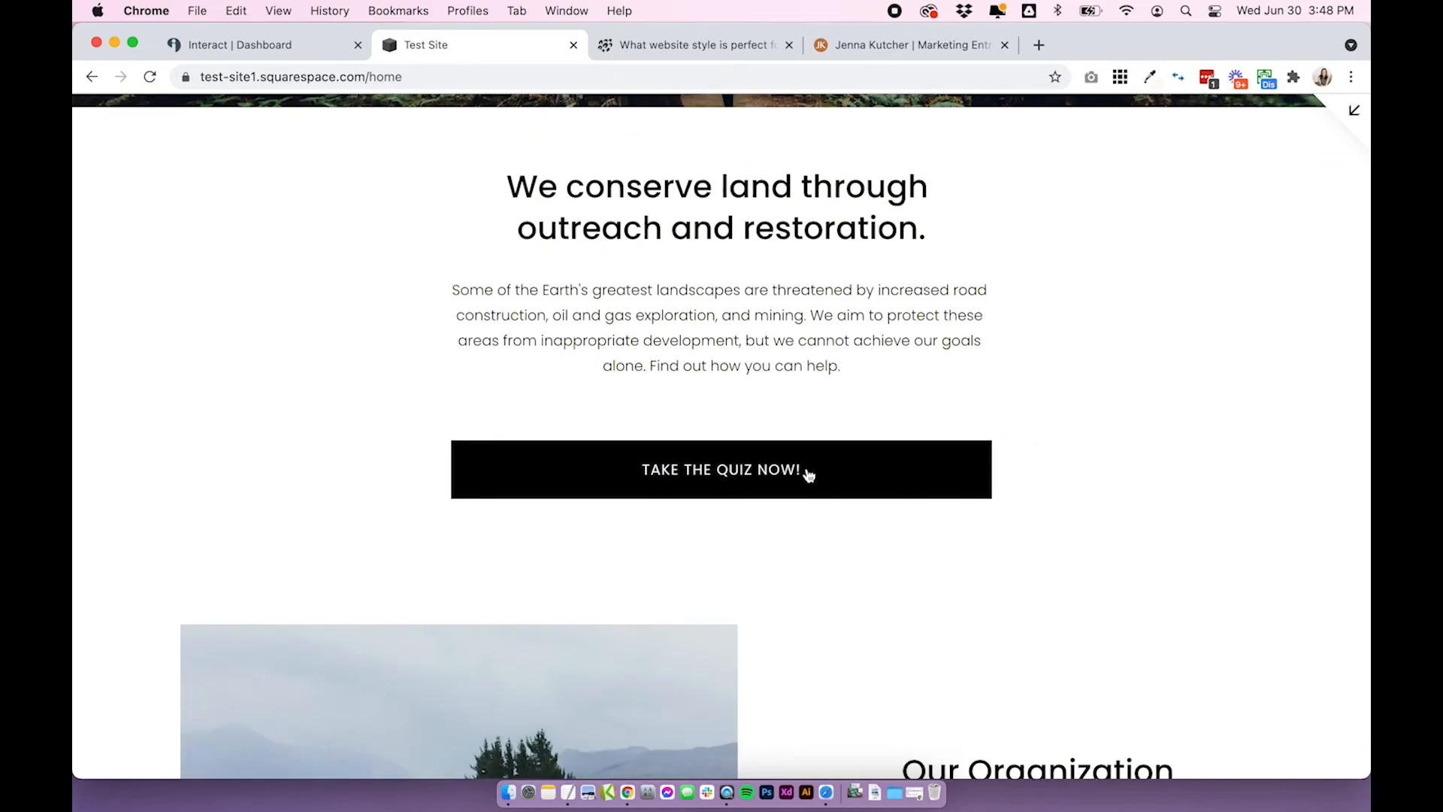
{"action": "left_click", "coordinate": [720, 469]}
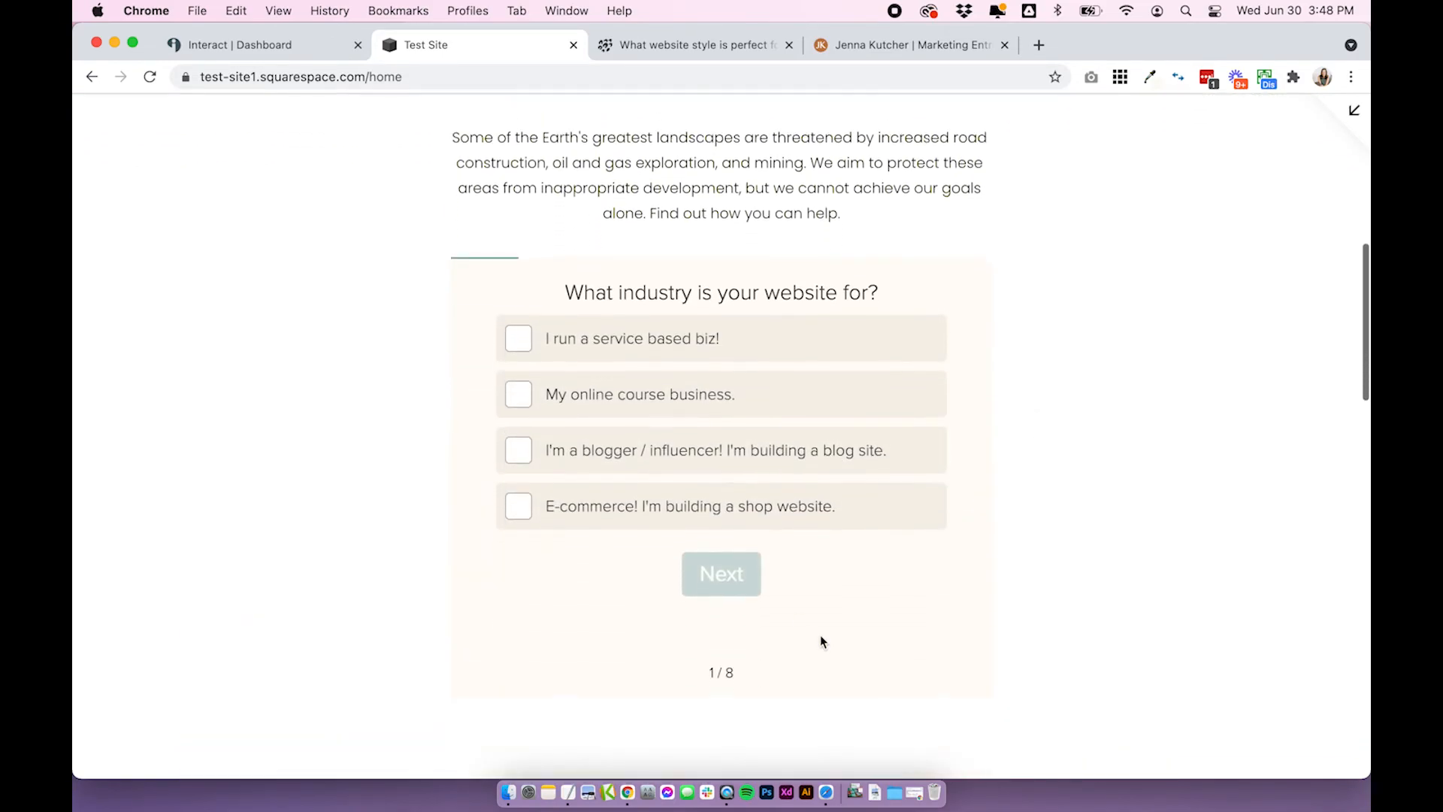